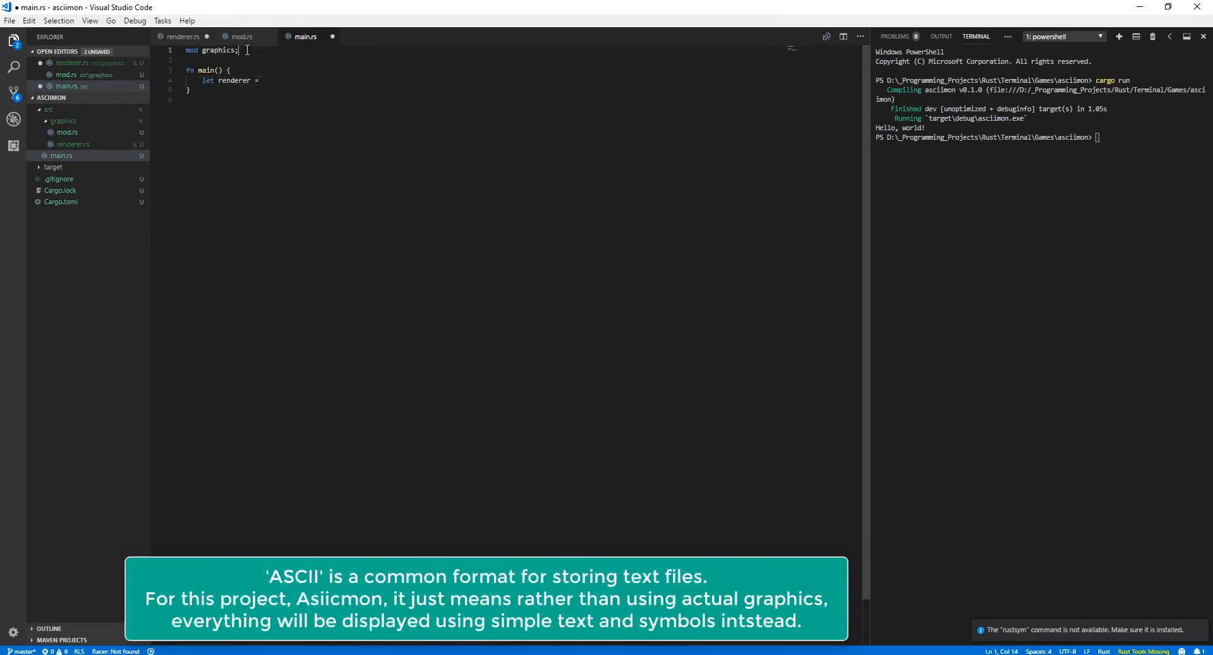
- Switch from colour.rs to renderer.rs to start the setTextColour function
{"action": "left_click", "coordinate": [184, 36]}
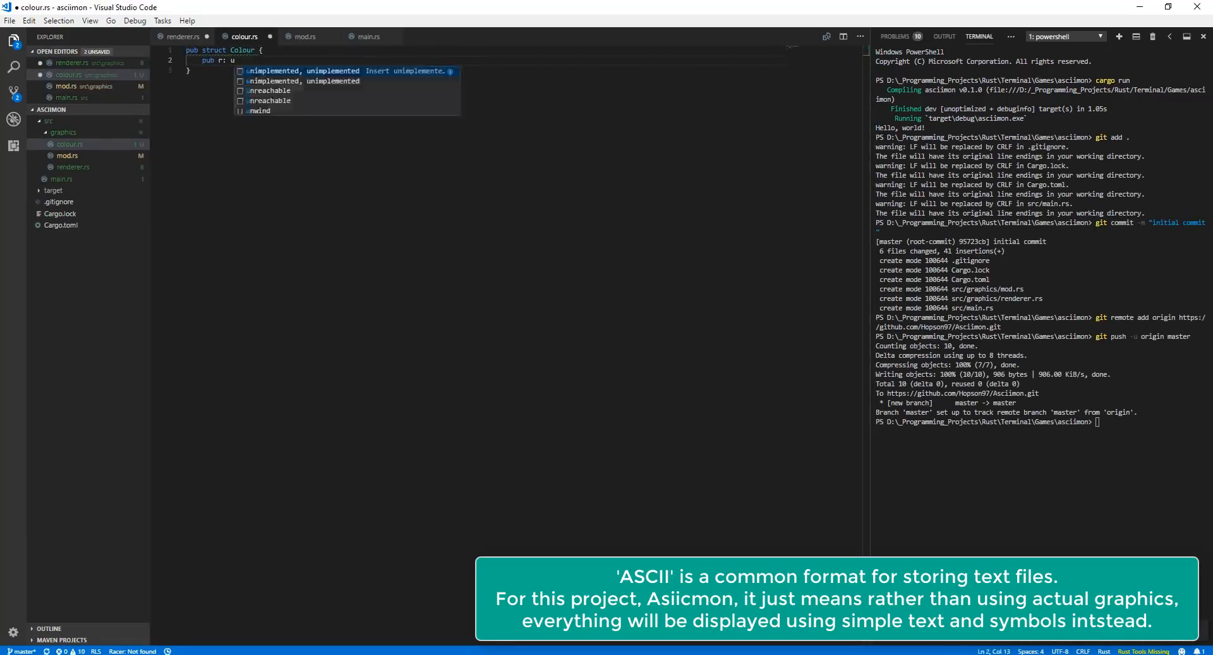
{"action": "left_click", "coordinate": [180, 37]}
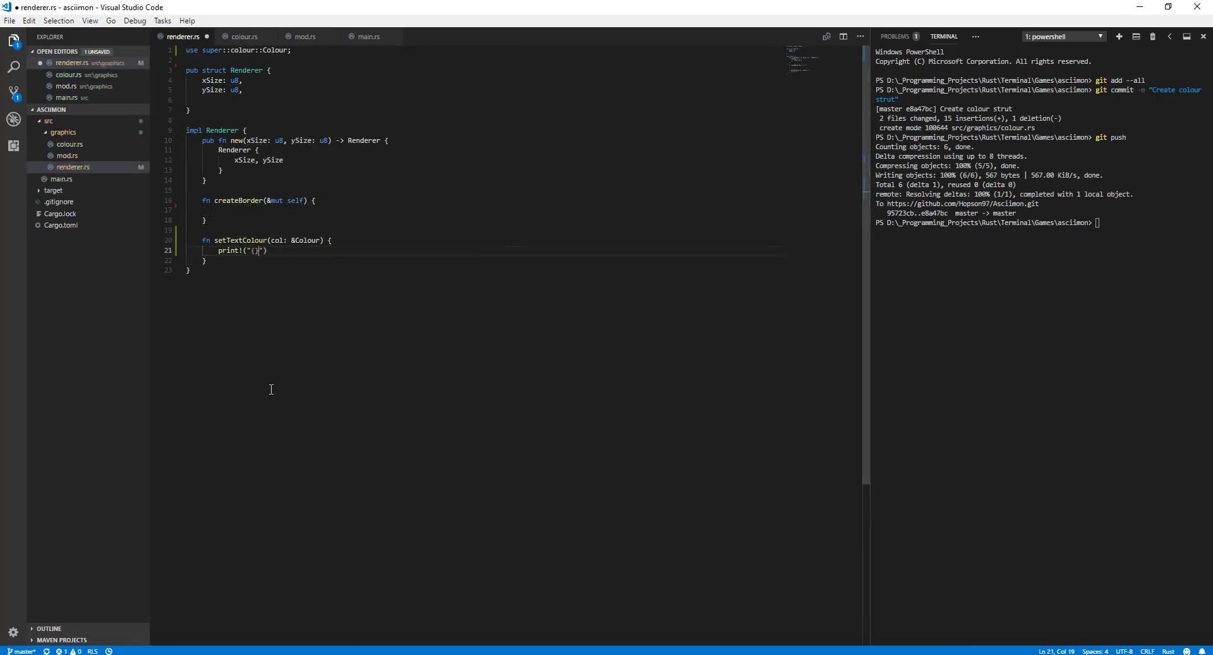
- Write the ANSI colour escape with col.r, col.g, col.b and a set_cursor_location(x: u8, y: u8) under a Misc ANSI comment
{"action": "type", "text": "\\x1b[{};{};{}m\", col.r, col.g, col.b);"}
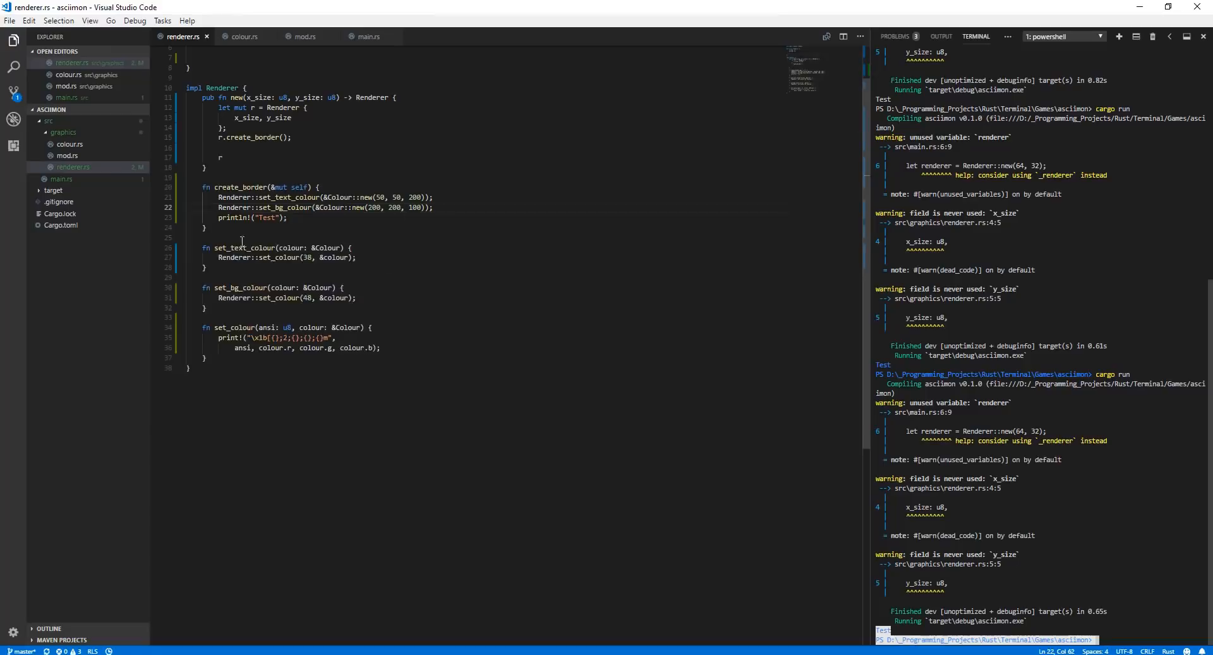
{"action": "type", "text": "* Misc ANSI command"}
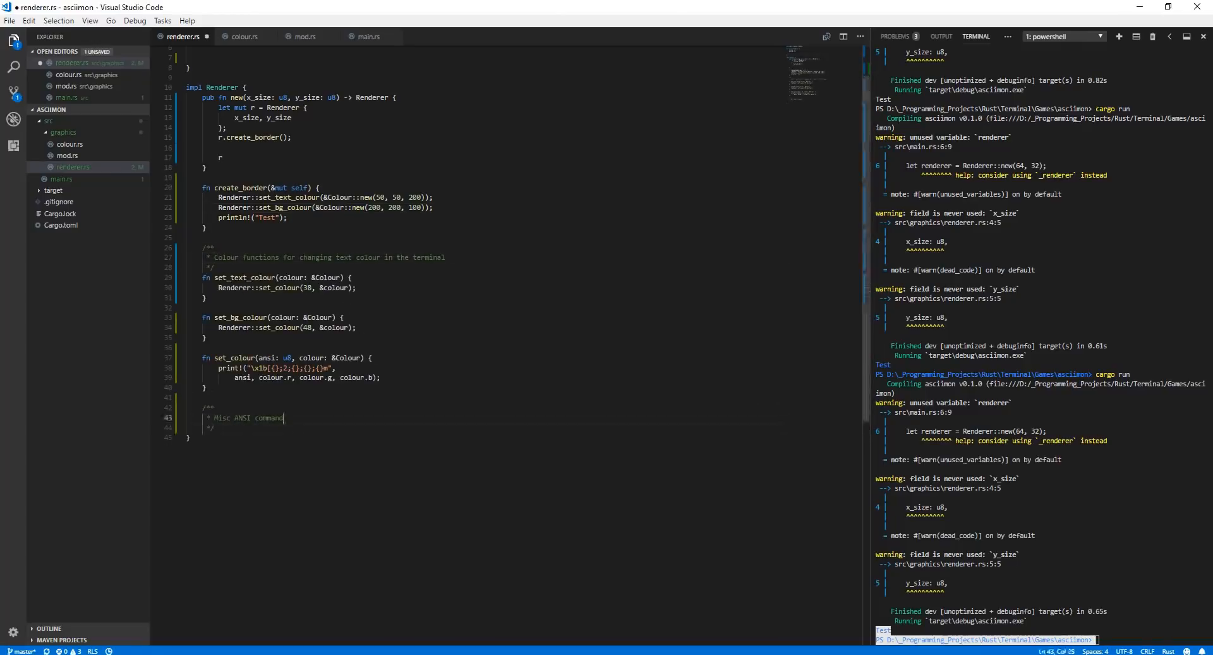
{"action": "type", "text": "set_cursor_location(x: u8, y: u8) {"}
{"action": "type", "text": "Renderer::set_cursor_location(x, 0);"}
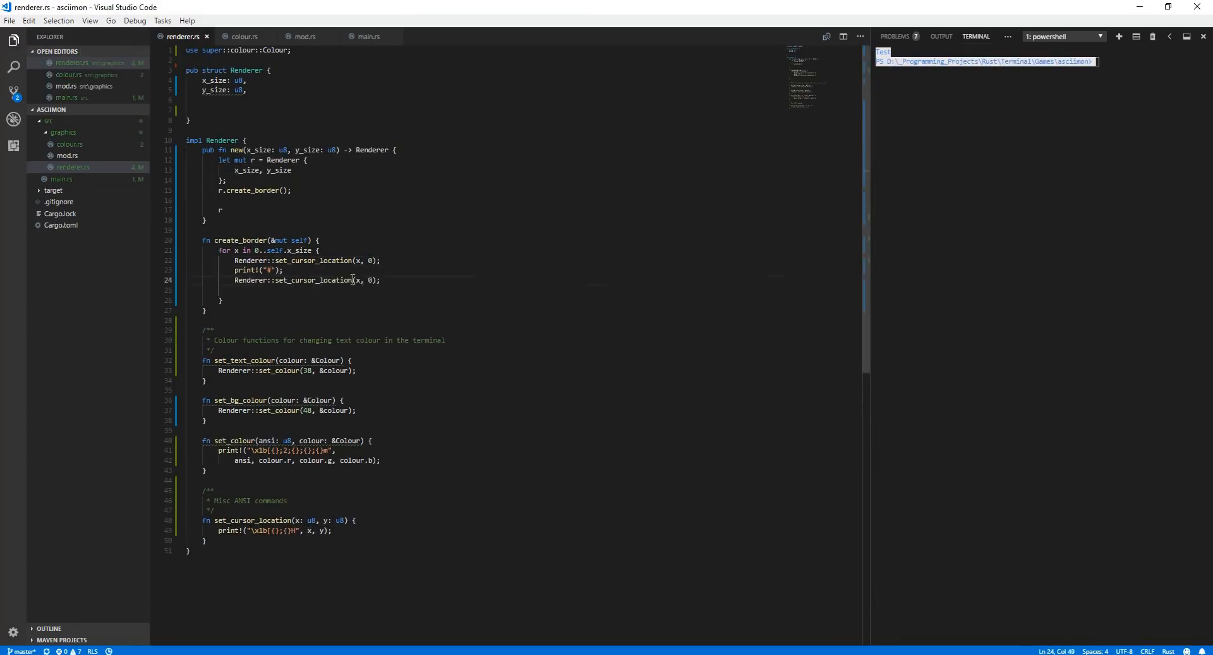
- Start the game_state module file declaring the GameState trait
{"action": "key", "text": "Enter"}
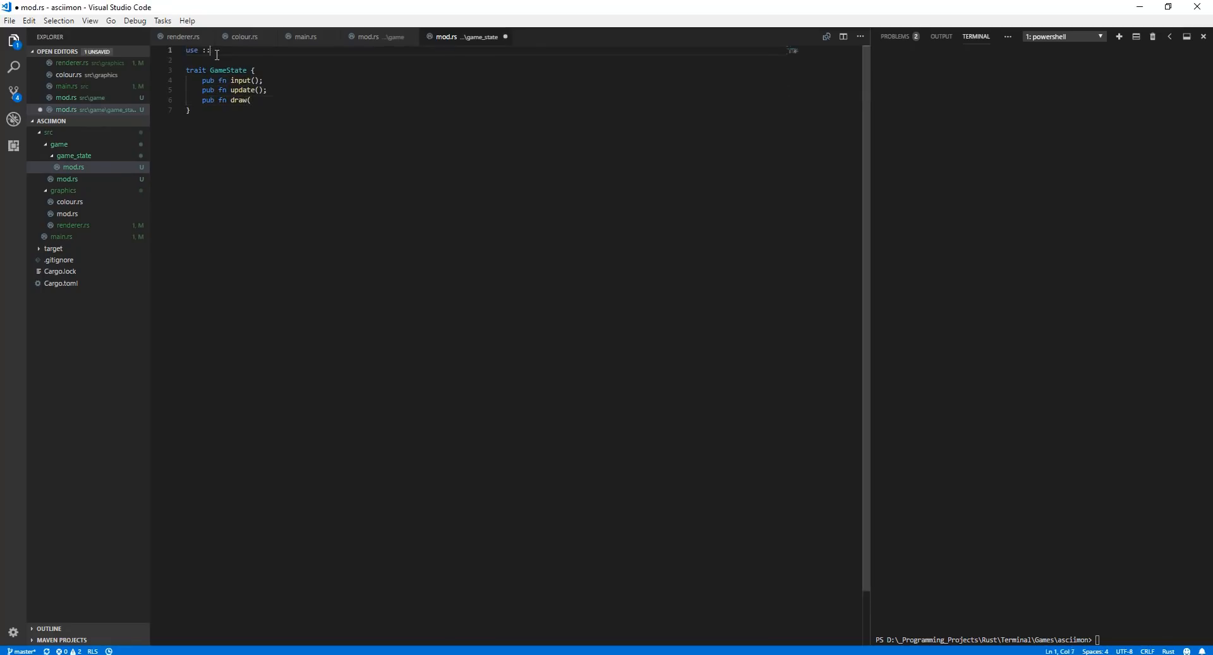
- Call Game::run_game() from main.rs and give the game module a Vec-based state field
{"action": "left_click", "coordinate": [369, 37]}
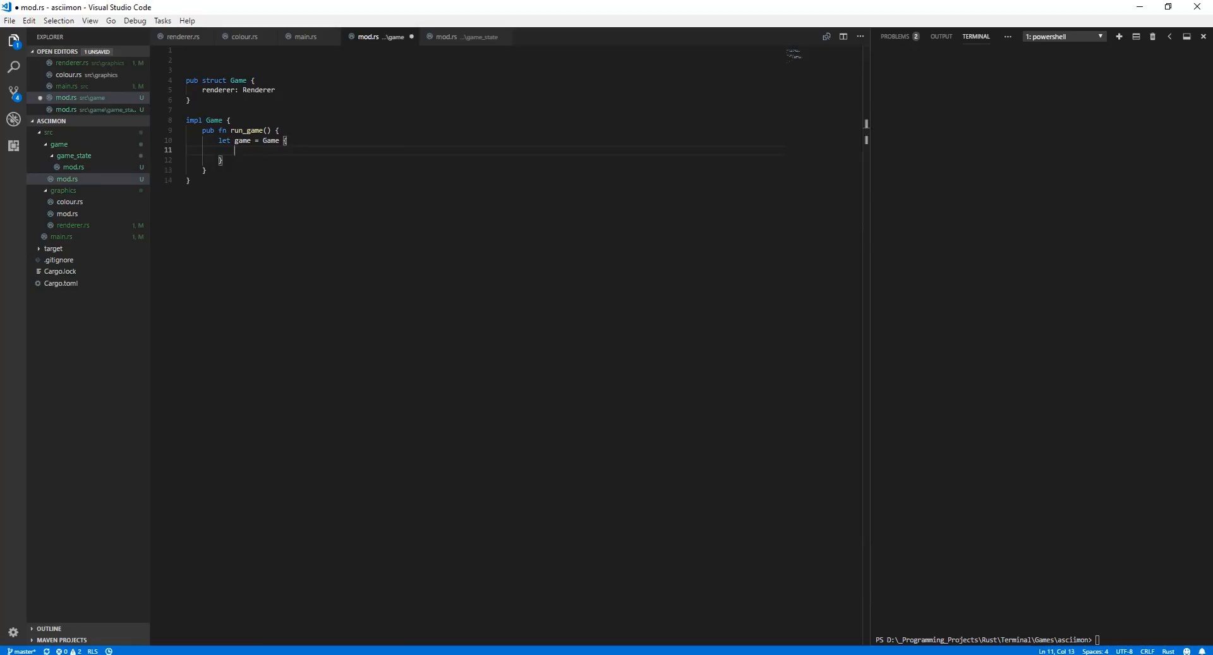
{"action": "left_click", "coordinate": [305, 37]}
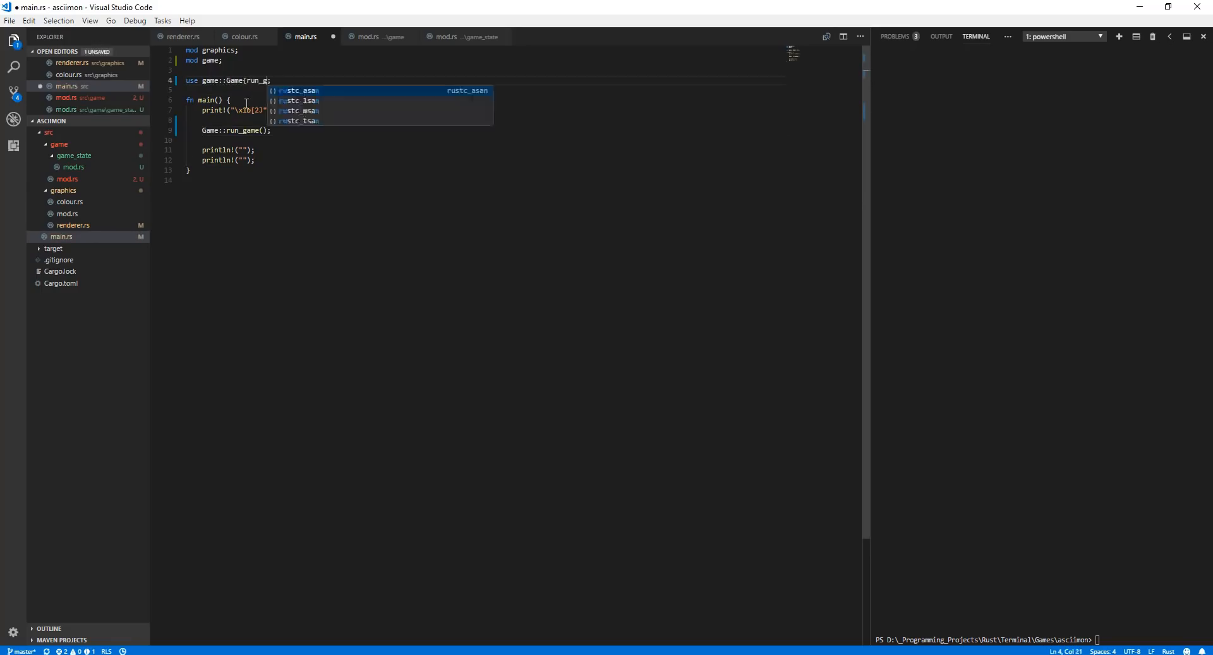
{"action": "left_click", "coordinate": [371, 37]}
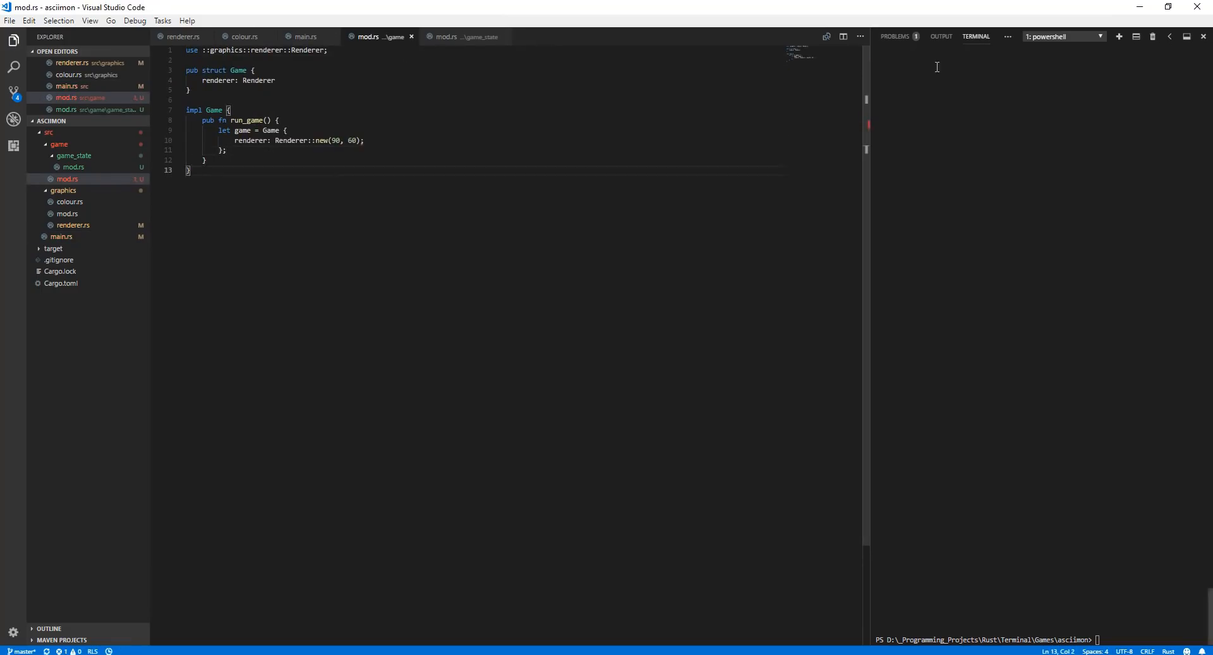
{"action": "type", "text": "Vec"}
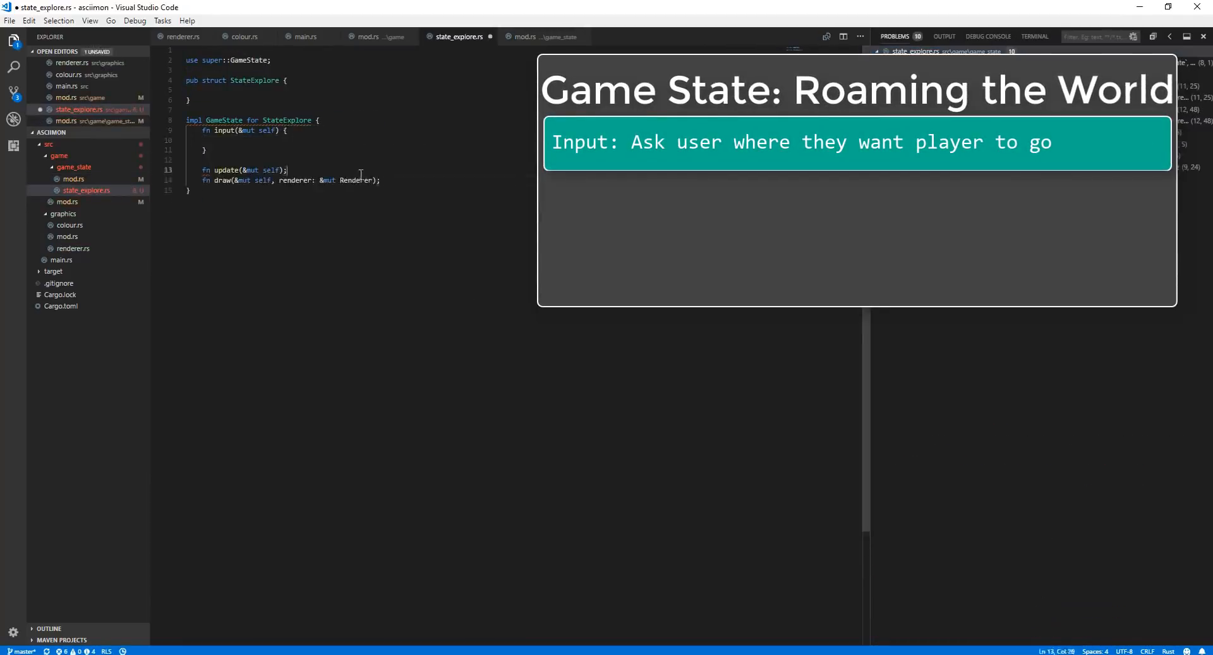
- Review main.rs and StateExplore before starting the user_interface file with INPUT_AREA and init
{"action": "left_click", "coordinate": [304, 37]}
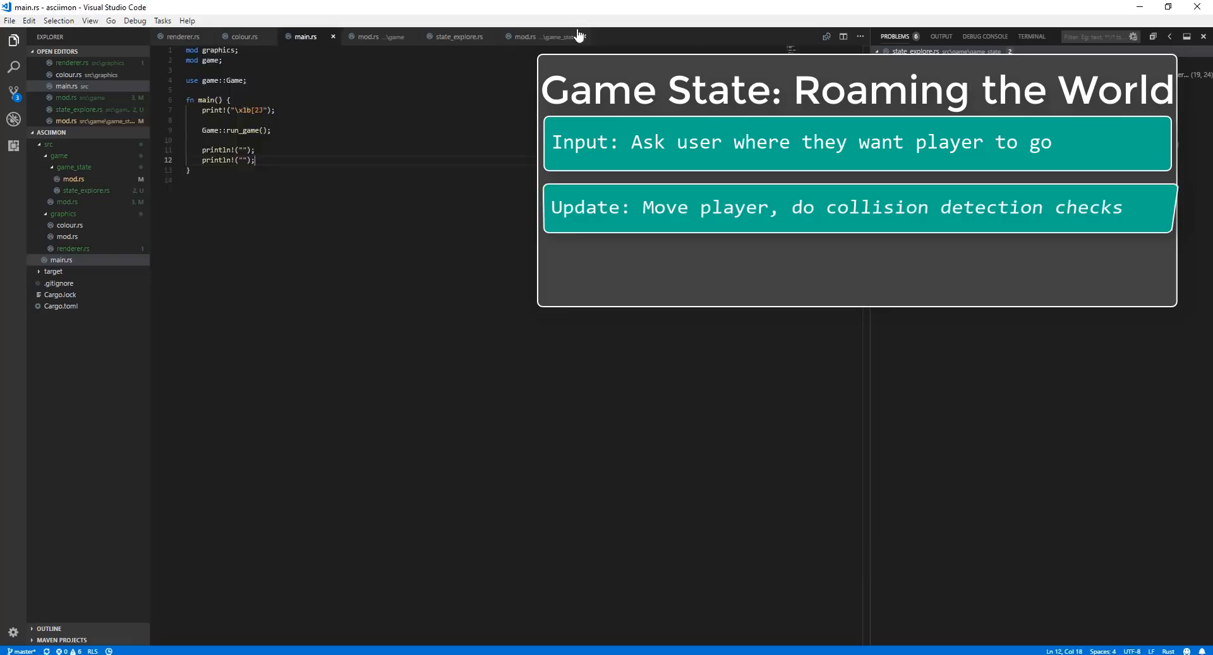
{"action": "left_click", "coordinate": [457, 37]}
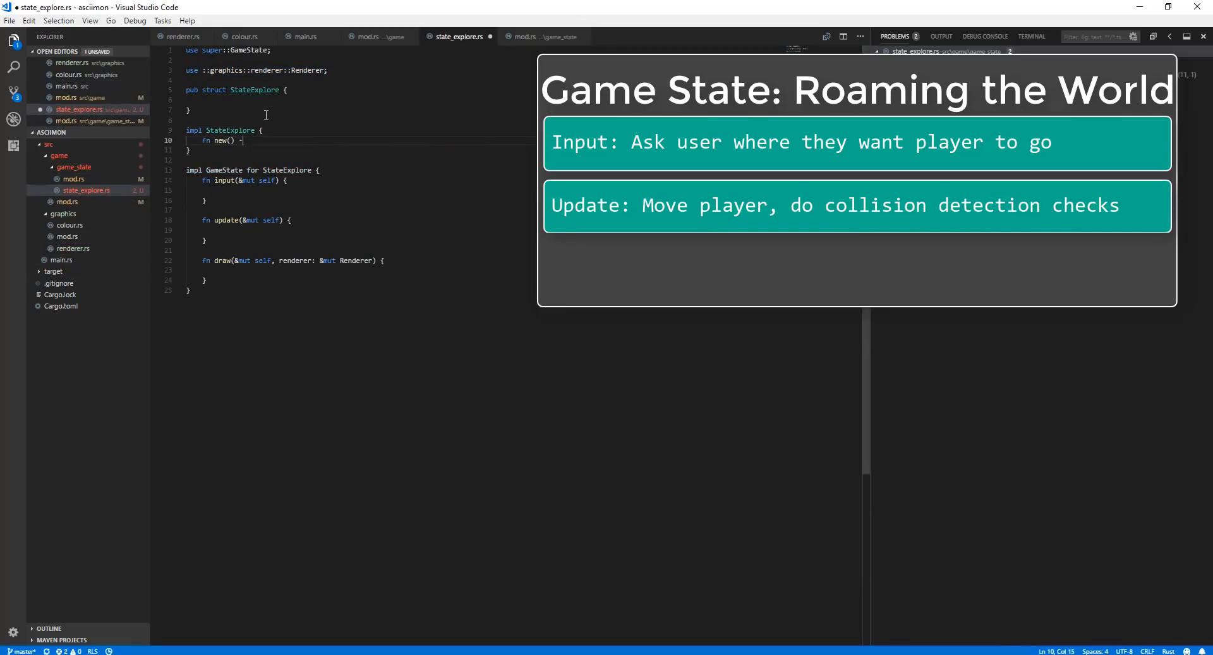
{"action": "left_click", "coordinate": [371, 37]}
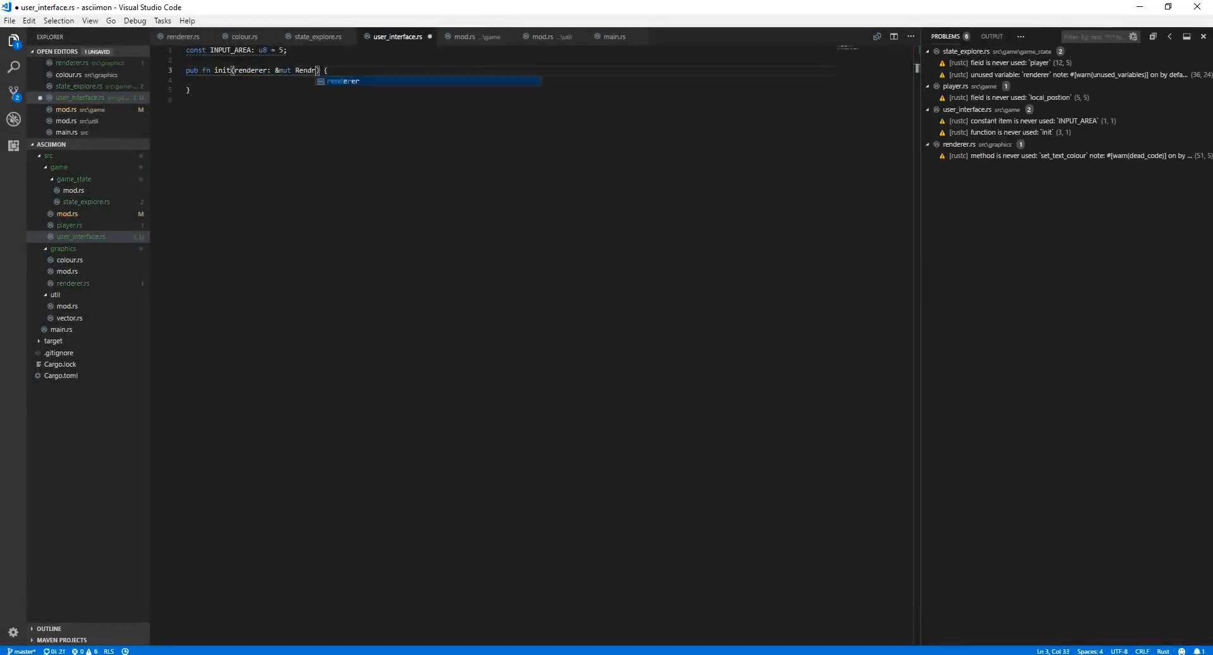
- Add the RenderSection split in renderer.rs, then move to user_interface.rs for reset_ui, draw_logo and get_user_input
{"action": "left_click", "coordinate": [184, 36]}
{"action": "type", "text": "const GA"}
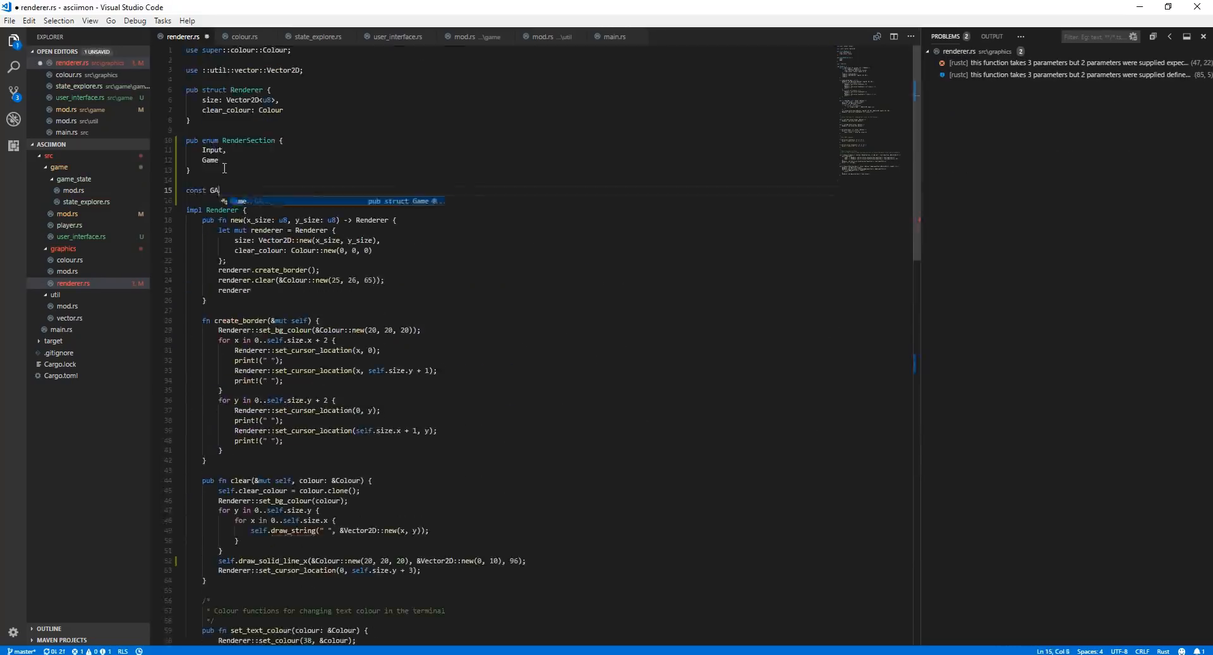
{"action": "scroll", "scroll_direction": "down", "scroll_amount": 3}
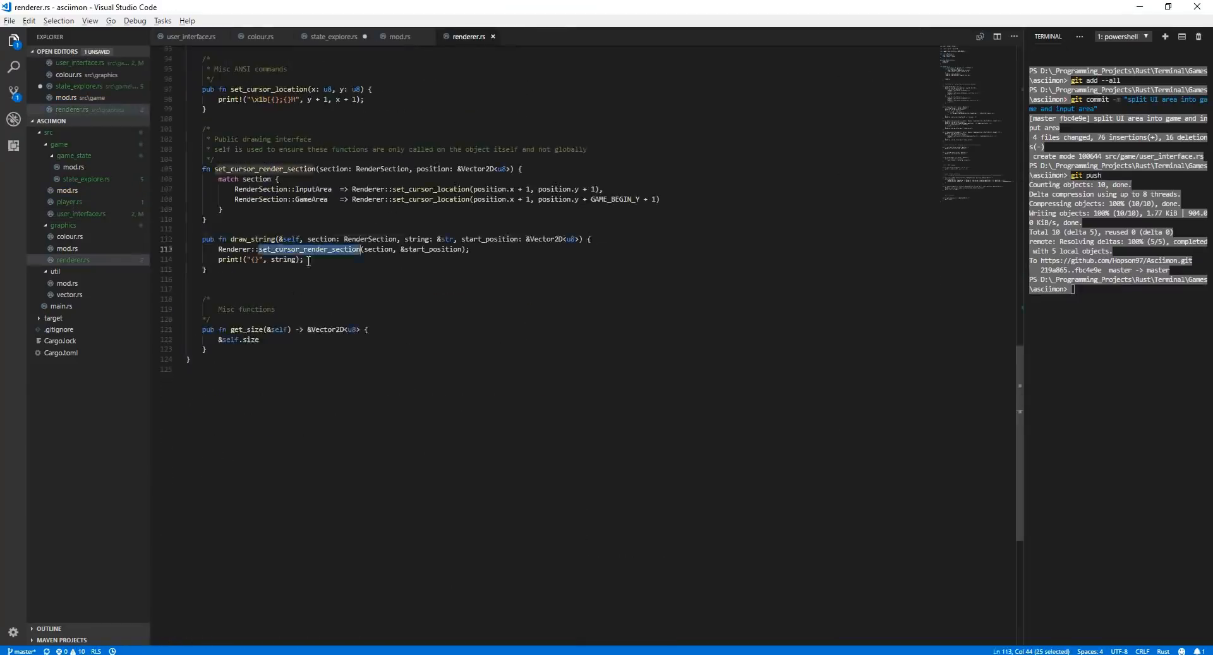
{"action": "left_click", "coordinate": [333, 37]}
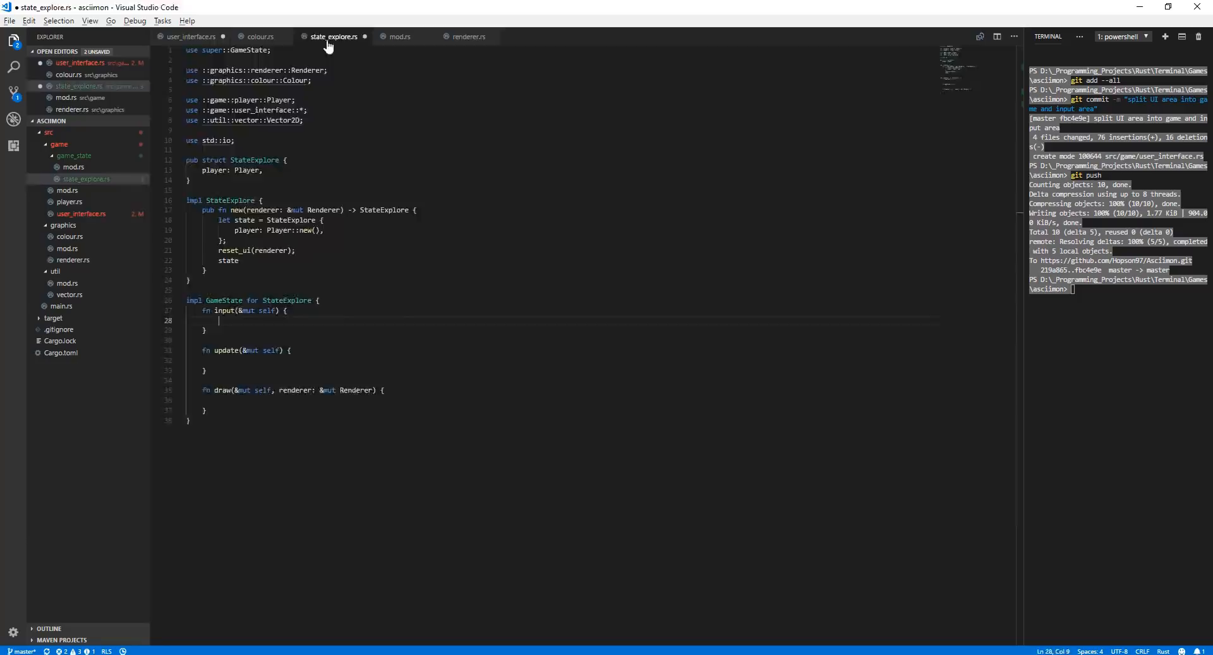
{"action": "left_click", "coordinate": [191, 37]}
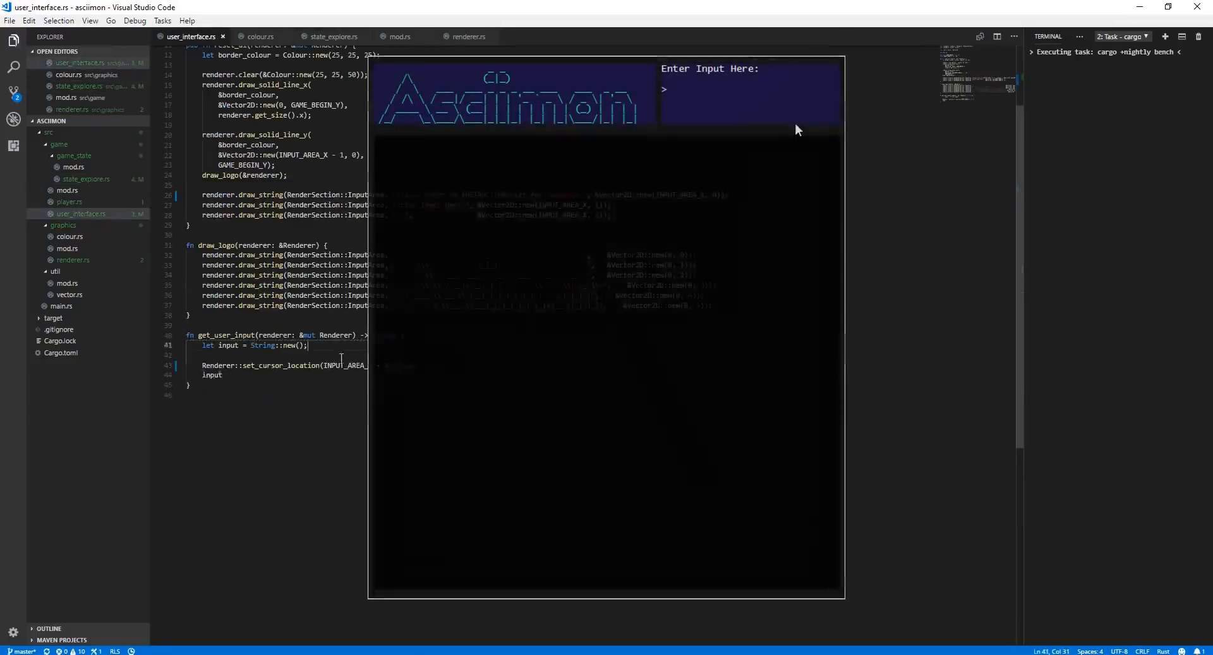
- Work across state_explore.rs, game/mod.rs and renderer.rs on input parsing, the state stack loop and try_move_player
{"action": "left_click", "coordinate": [331, 36]}
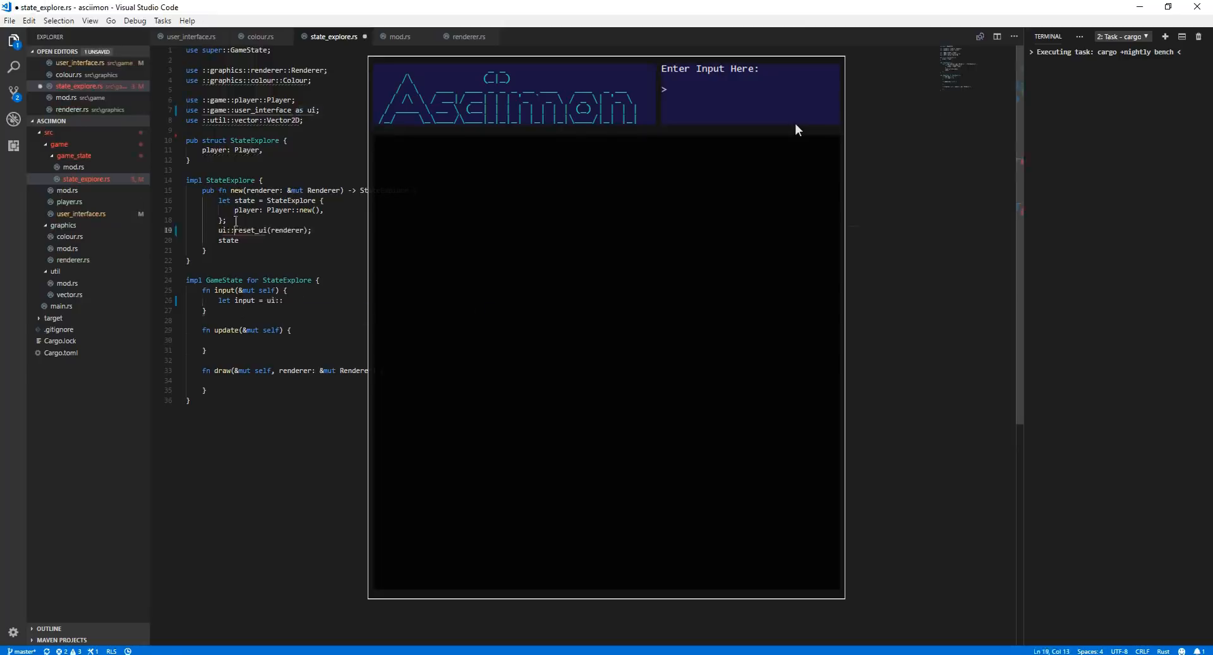
{"action": "left_click", "coordinate": [398, 36]}
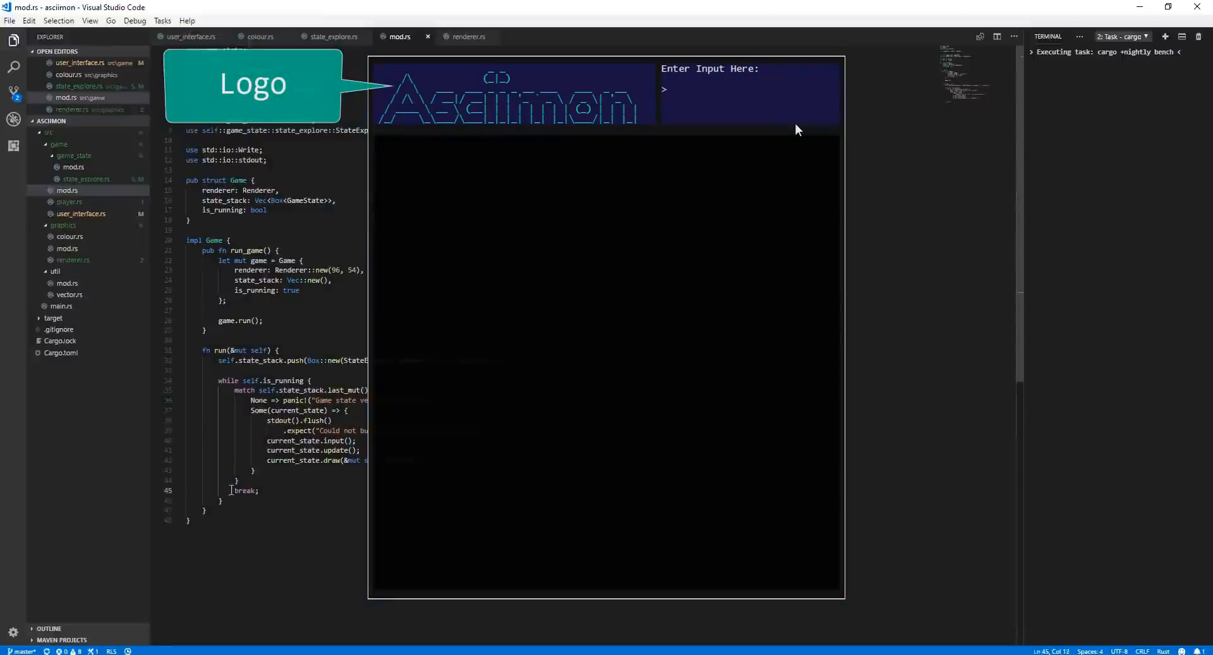
{"action": "left_click", "coordinate": [467, 37]}
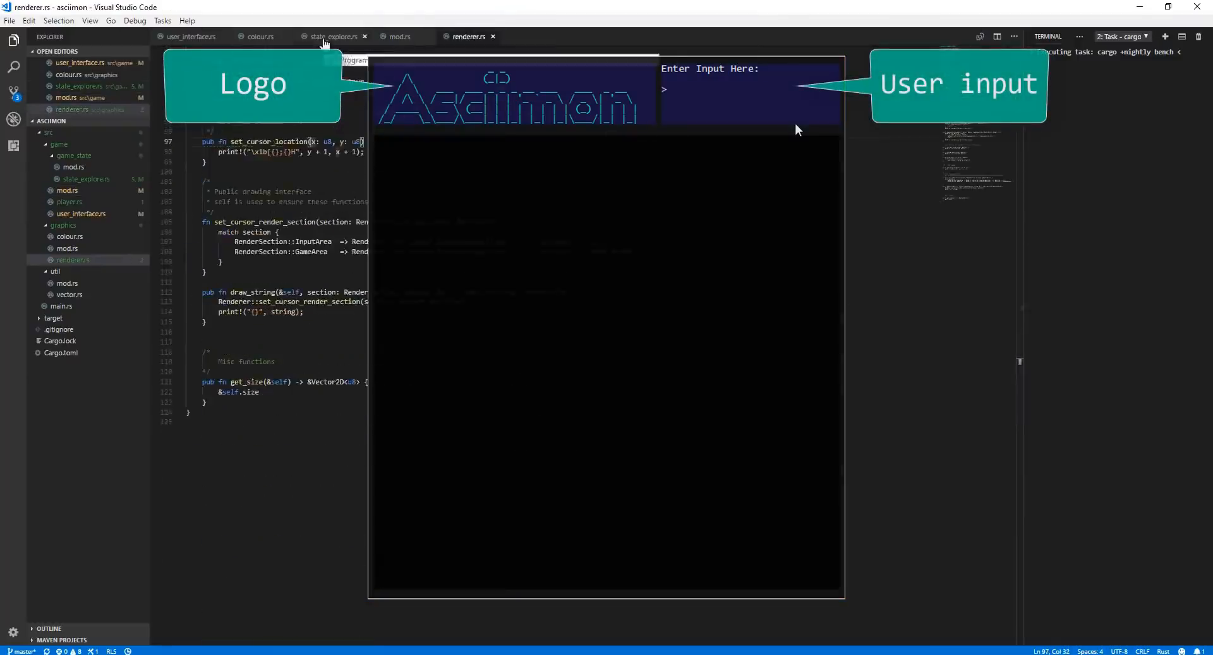
{"action": "left_click", "coordinate": [361, 36]}
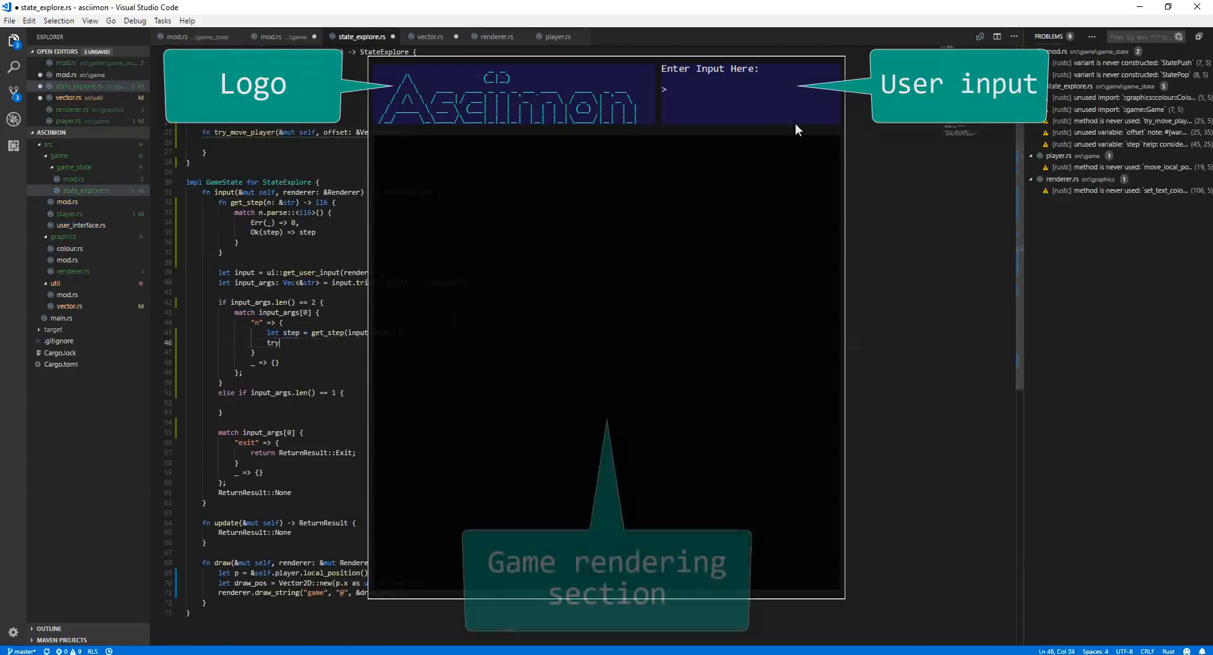
{"action": "scroll", "scroll_direction": "up", "scroll_amount": 3}
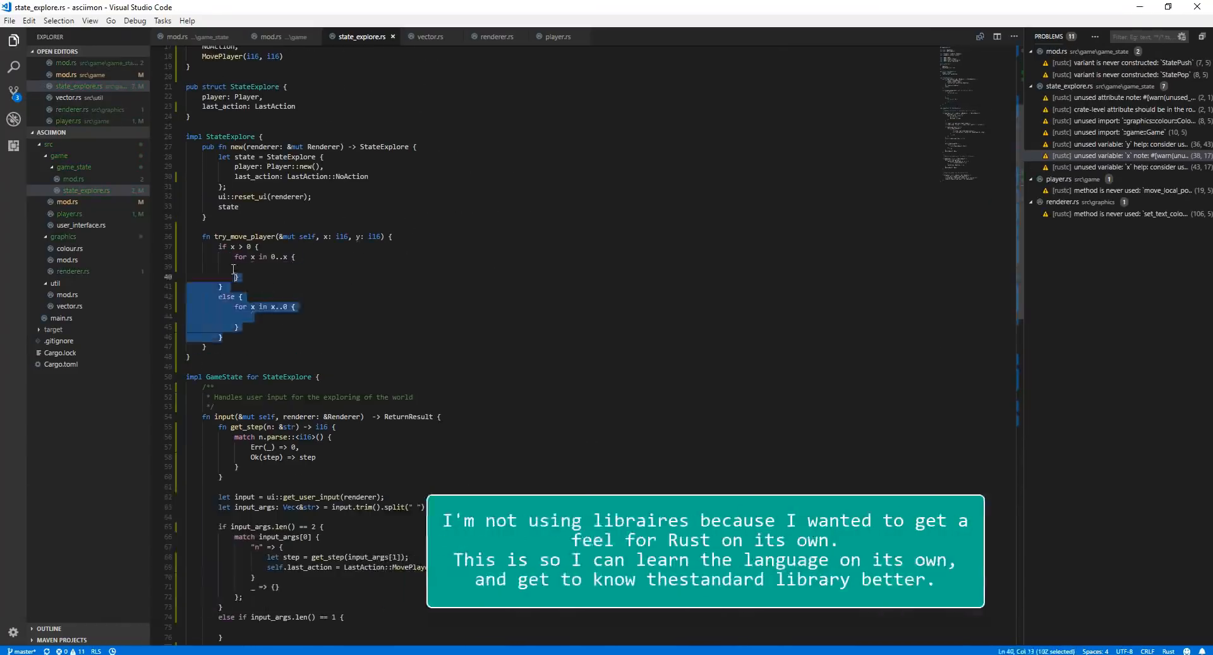
- Add the generic clamp helper in util/maths.rs and use it in the explore state's movement code
{"action": "left_click", "coordinate": [557, 37]}
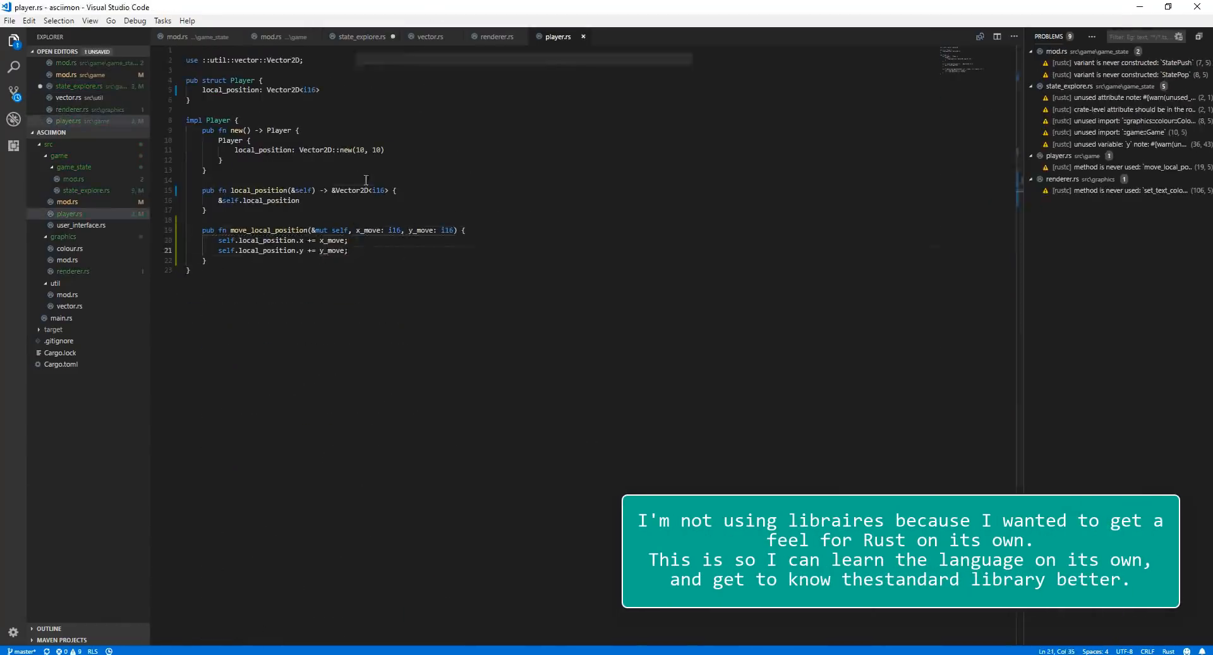
{"action": "double_click", "coordinate": [269, 230]}
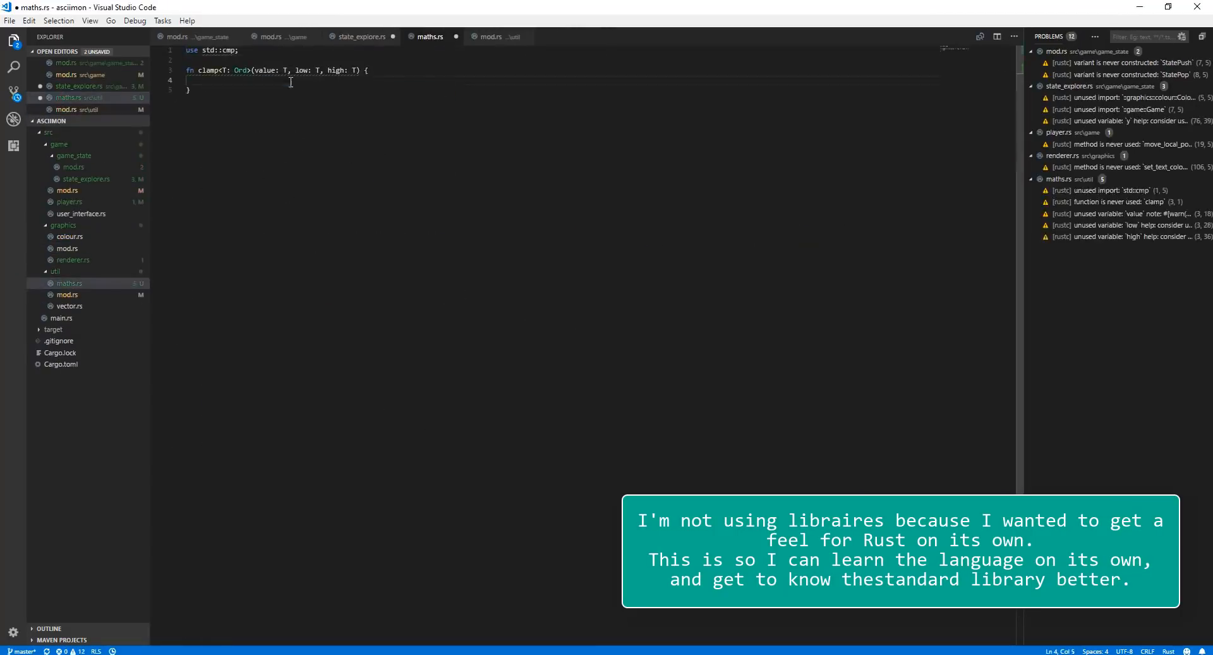
{"action": "left_click", "coordinate": [360, 37]}
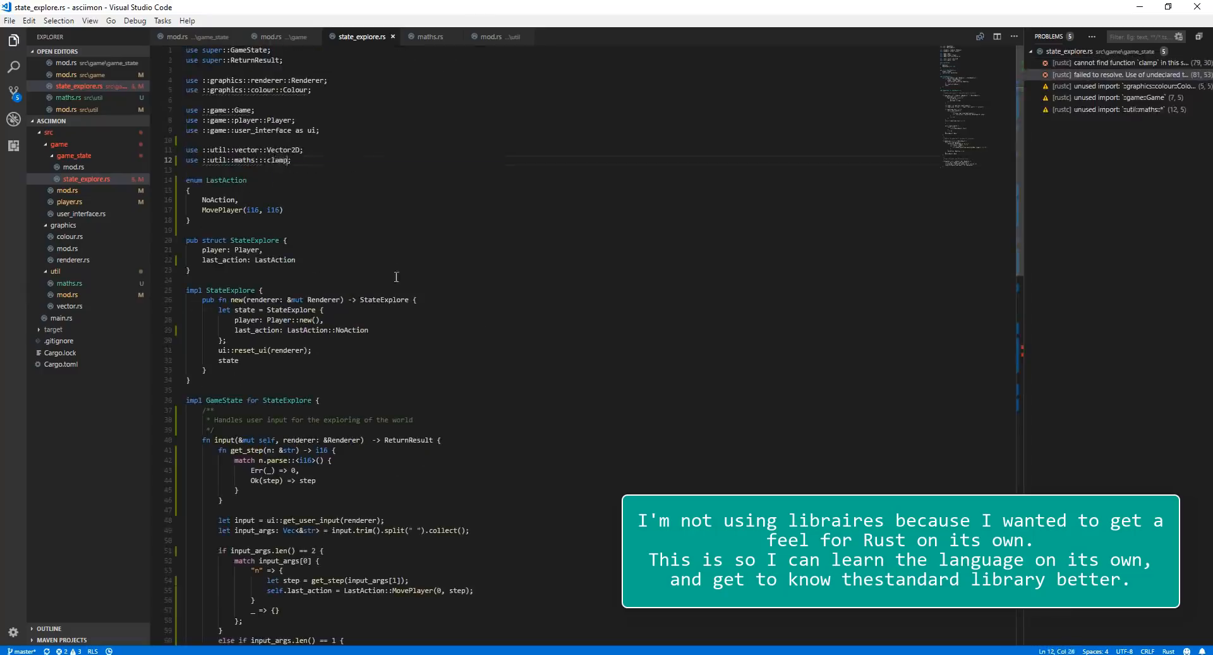
{"action": "scroll", "scroll_direction": "down", "scroll_amount": 3}
{"action": "type", "text": "}"}
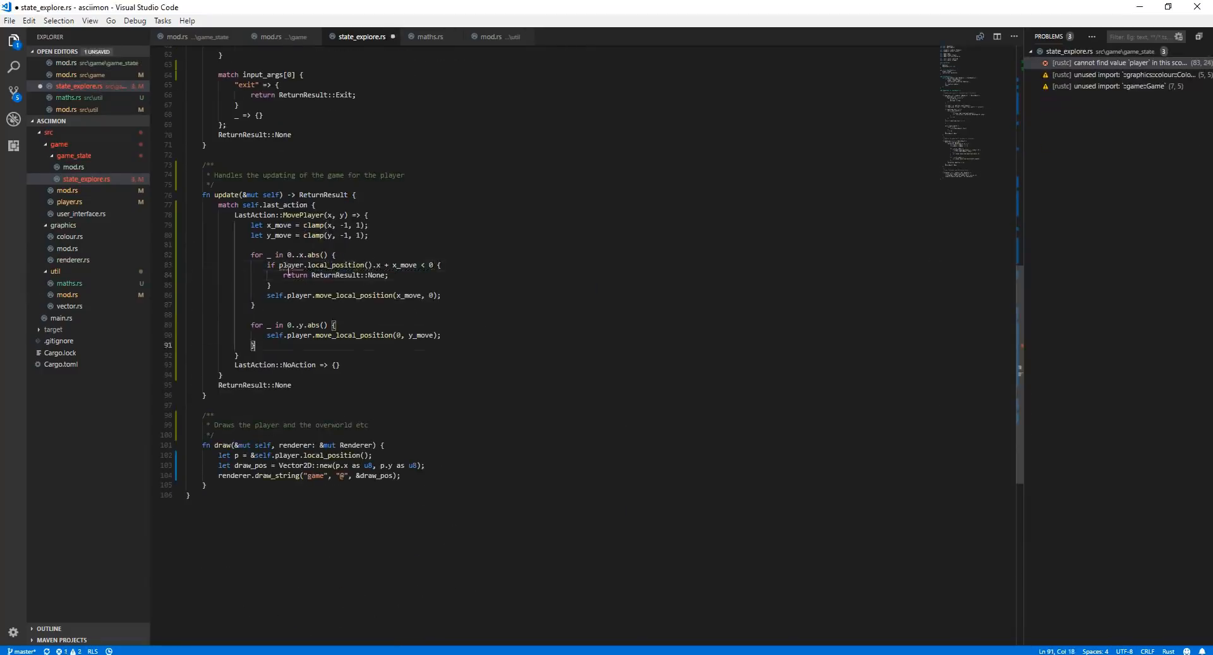
- Add a Redraw variant to ReturnResult in the game_state module and return it from update
{"action": "left_click", "coordinate": [198, 37]}
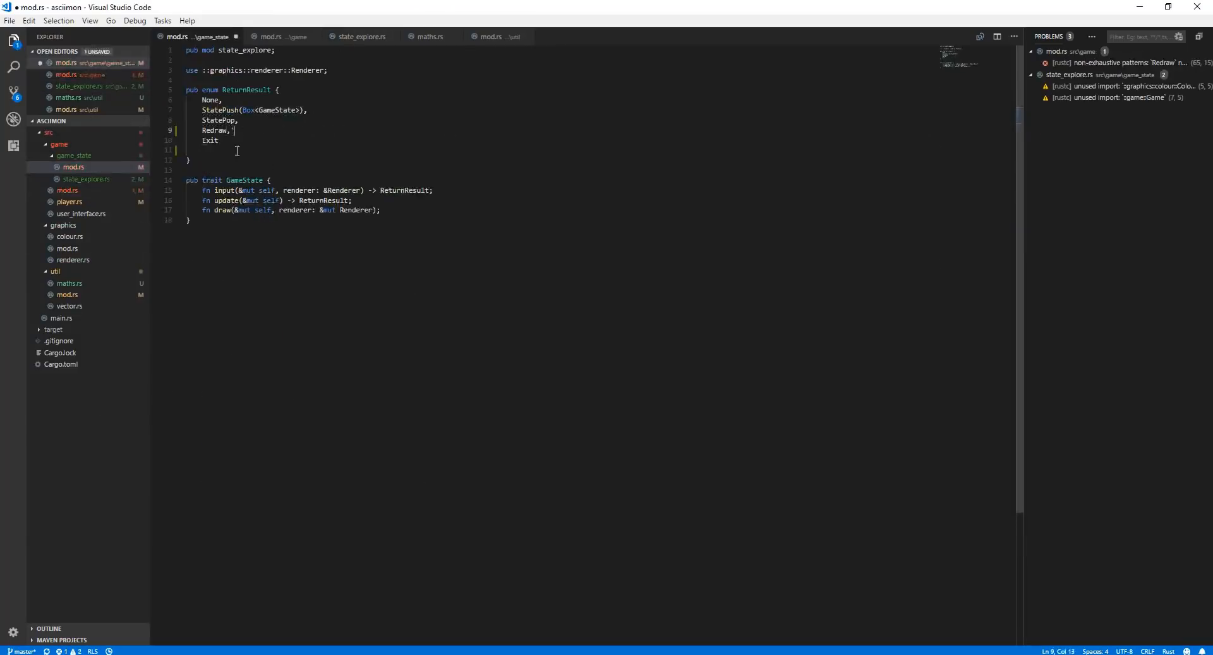
{"action": "left_click", "coordinate": [361, 37]}
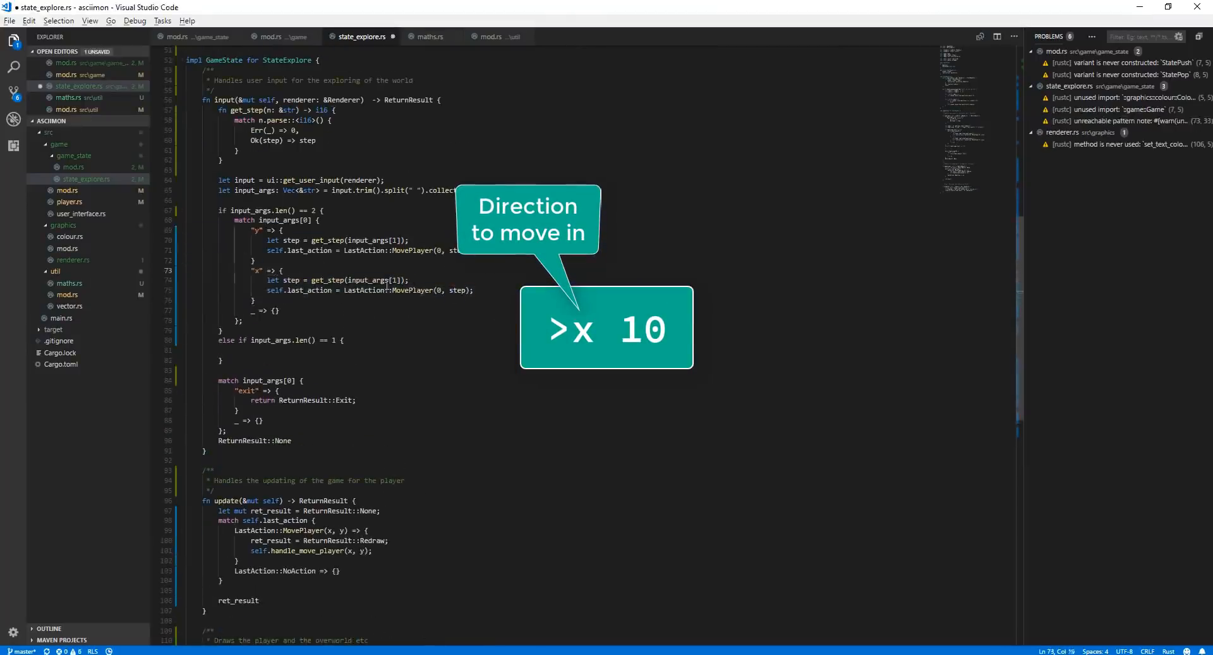
{"action": "left_click", "coordinate": [277, 36]}
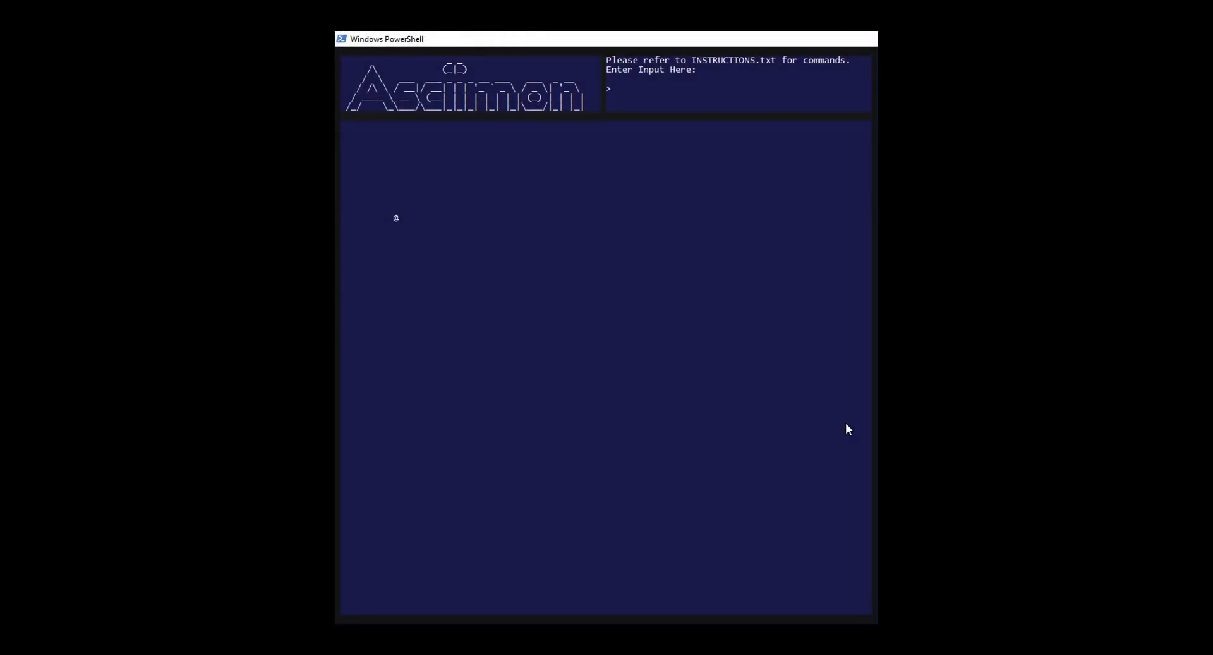
- Enter an x movement command at the Asciimon input prompt to move the player
{"action": "type", "text": "x 100"}
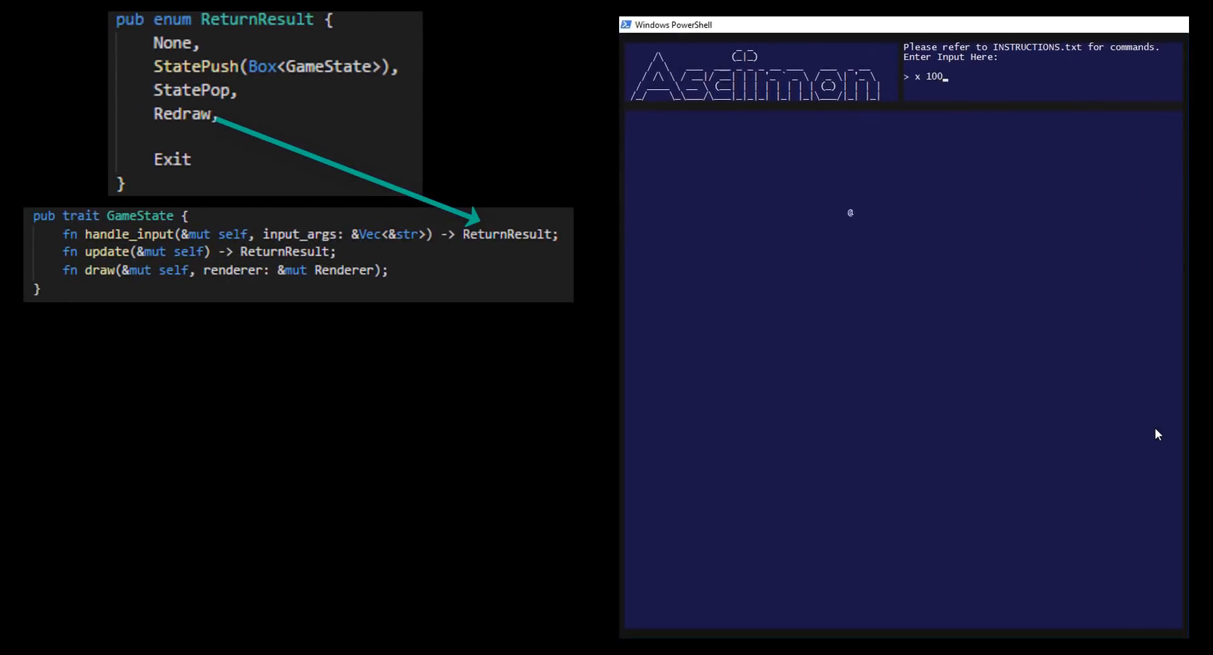
{"action": "key", "text": "Backspace"}
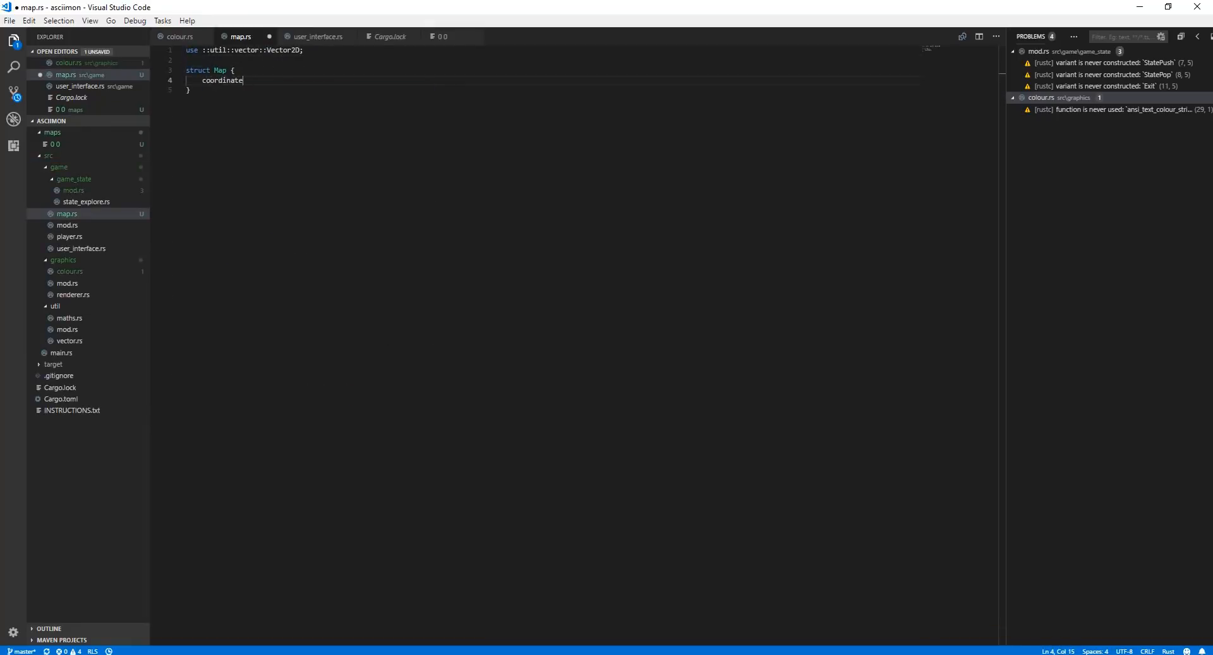
- Give the Map struct a Vector2D<i16> coordinate field
{"action": "type", "text": ": Vector2D<i16>"}
{"action": "type", "text": "let map_test = M"}
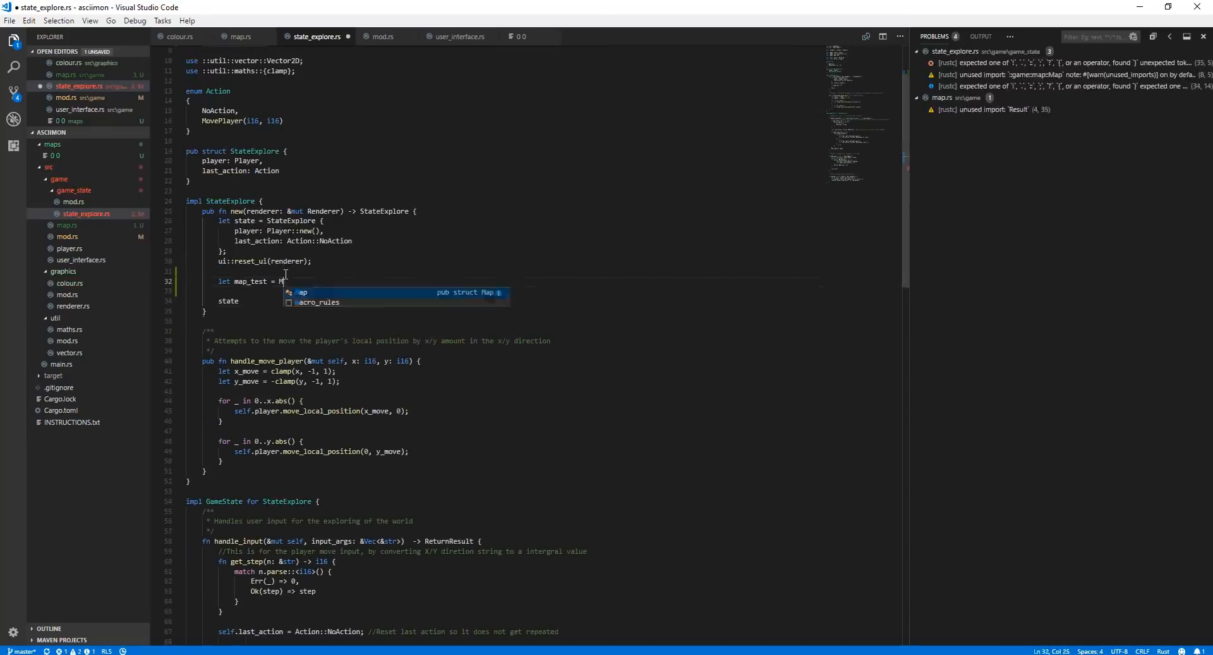
- Add a tile_data Vec<String> and a load(x, y) reading rows from the maps folder
{"action": "left_click", "coordinate": [240, 37]}
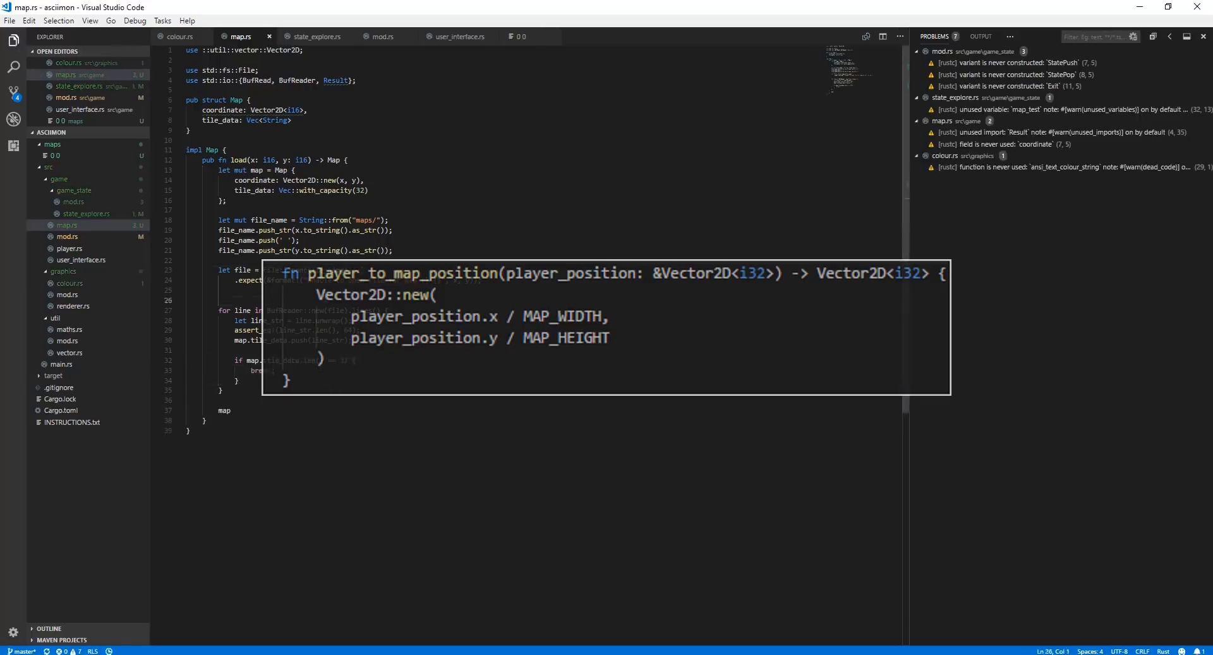
{"action": "left_click", "coordinate": [315, 37]}
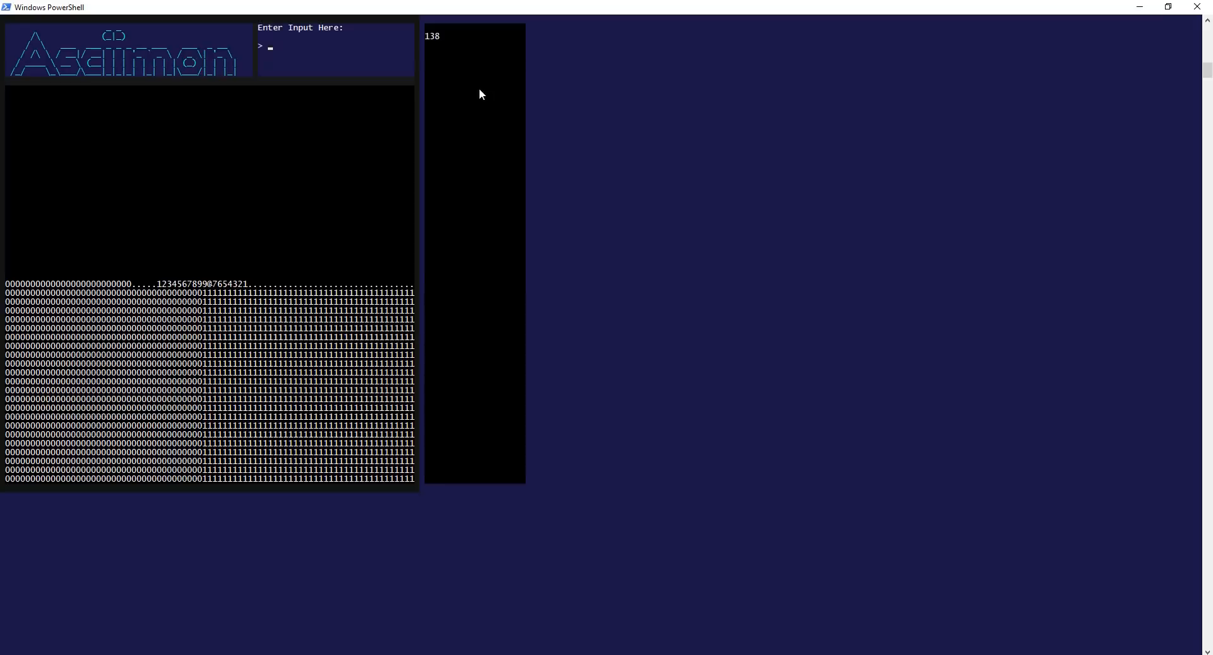
- Move the player with y -50 and a further move to shift the 0/1 map chunks
{"action": "type", "text": "y -50"}
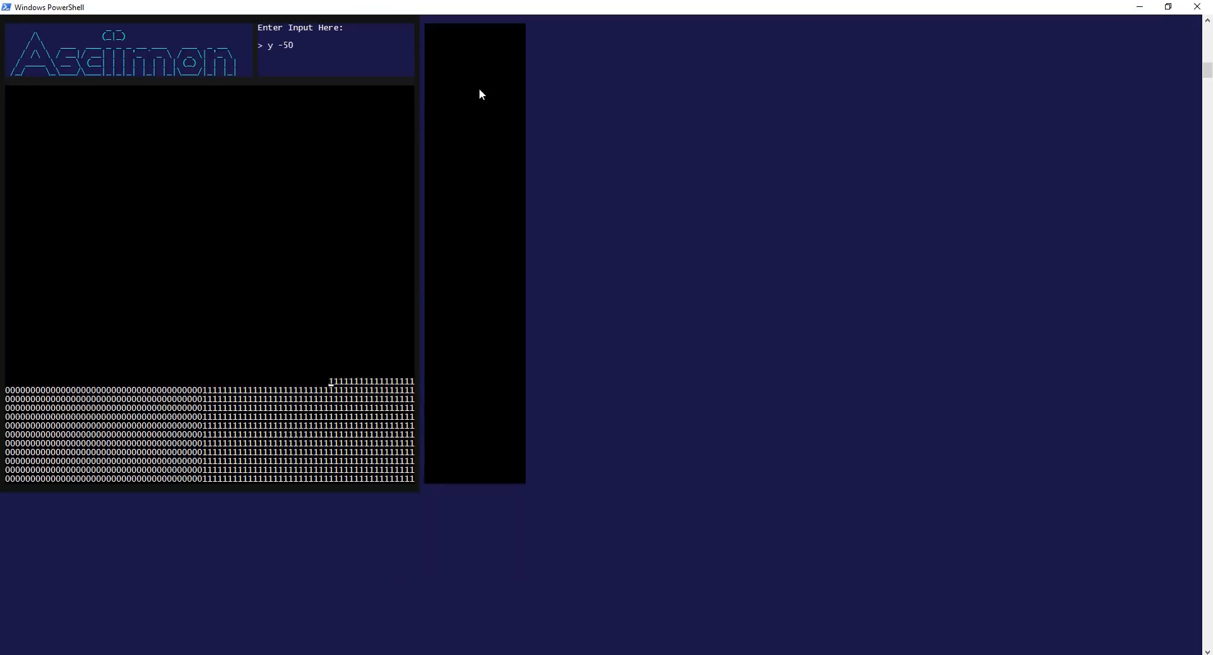
{"action": "key", "text": "Return"}
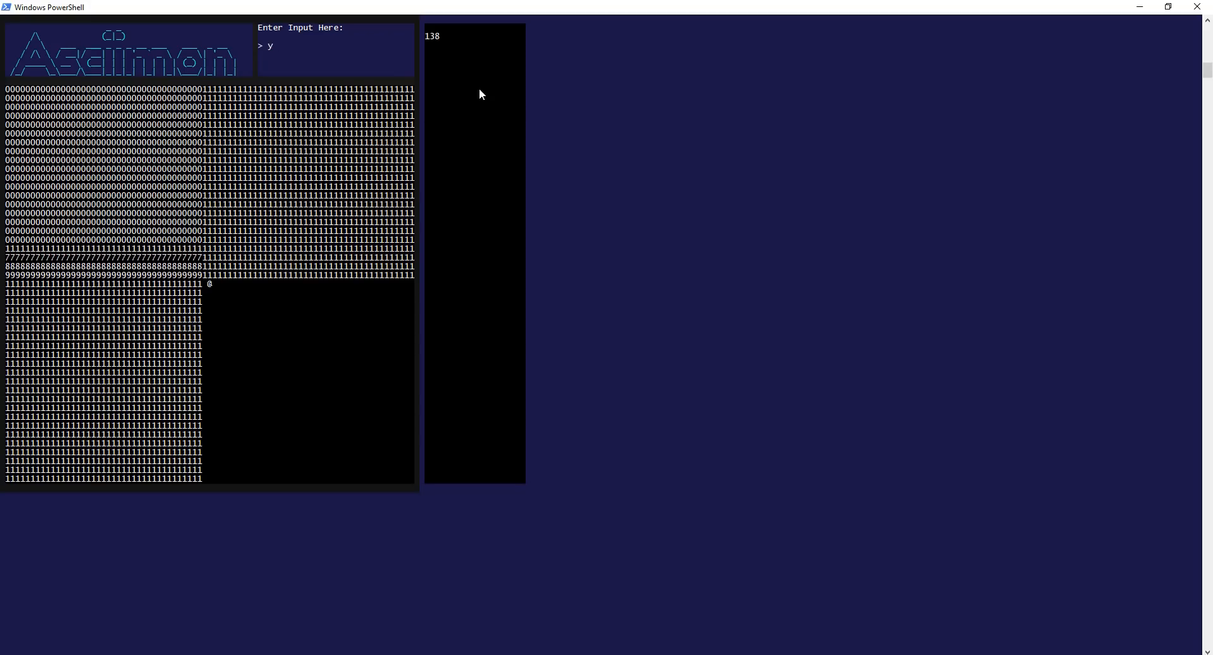
{"action": "key", "text": "Return"}
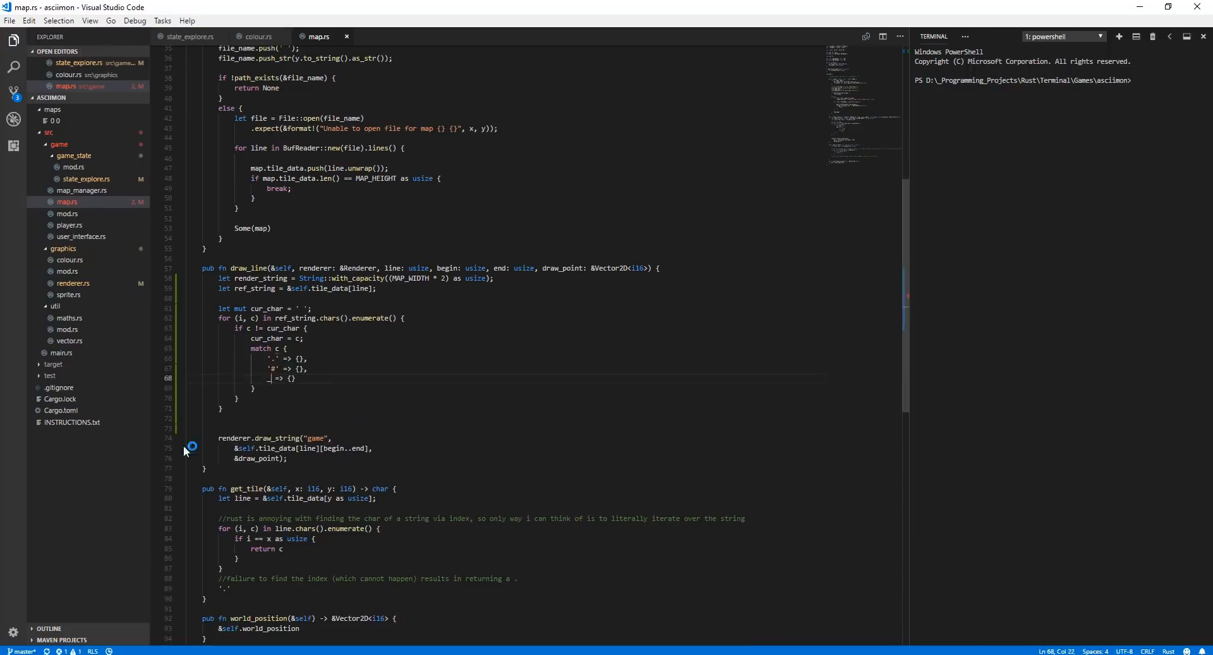
- Match '.', '#' and _ per tile character in draw_line, using the colour.rs ANSI helpers
{"action": "left_click", "coordinate": [258, 37]}
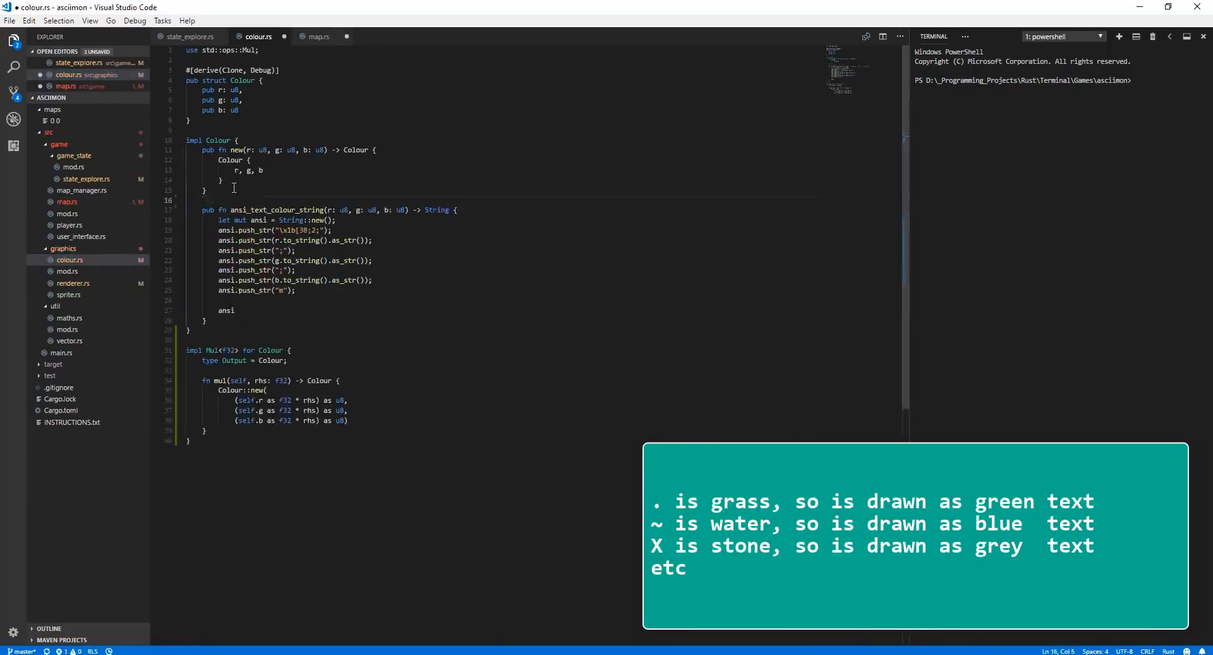
{"action": "left_click", "coordinate": [319, 36]}
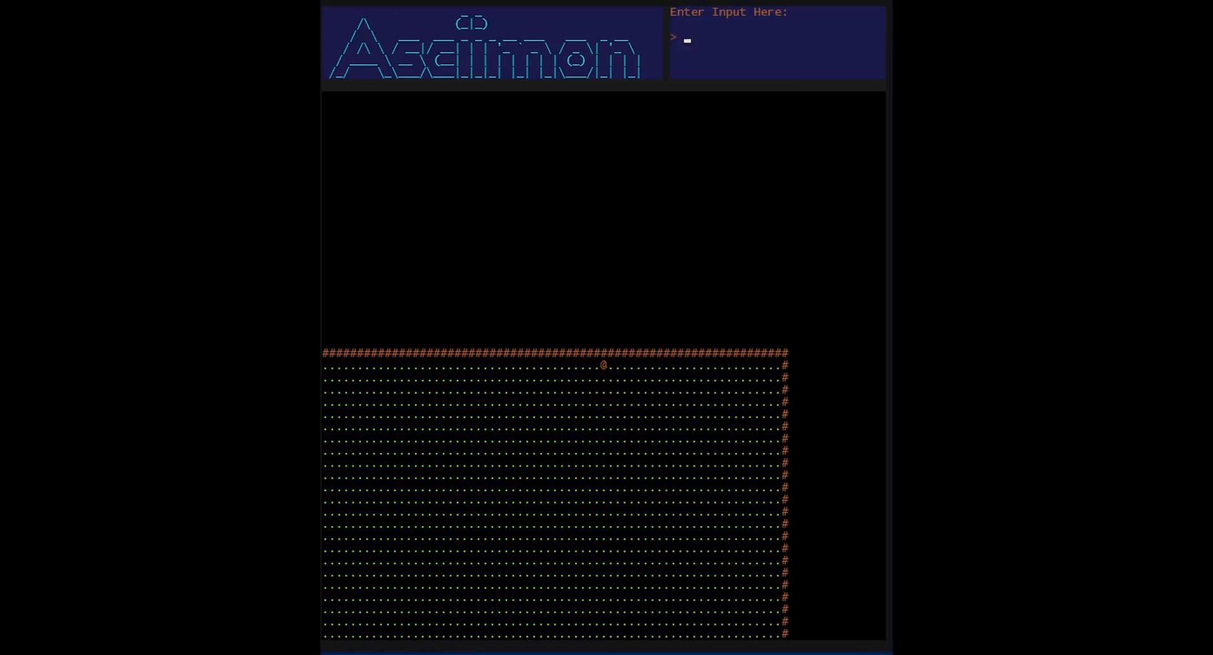
- Move the player with y 2 so the grass-and-wall map scrolls around it
{"action": "type", "text": "y 2"}
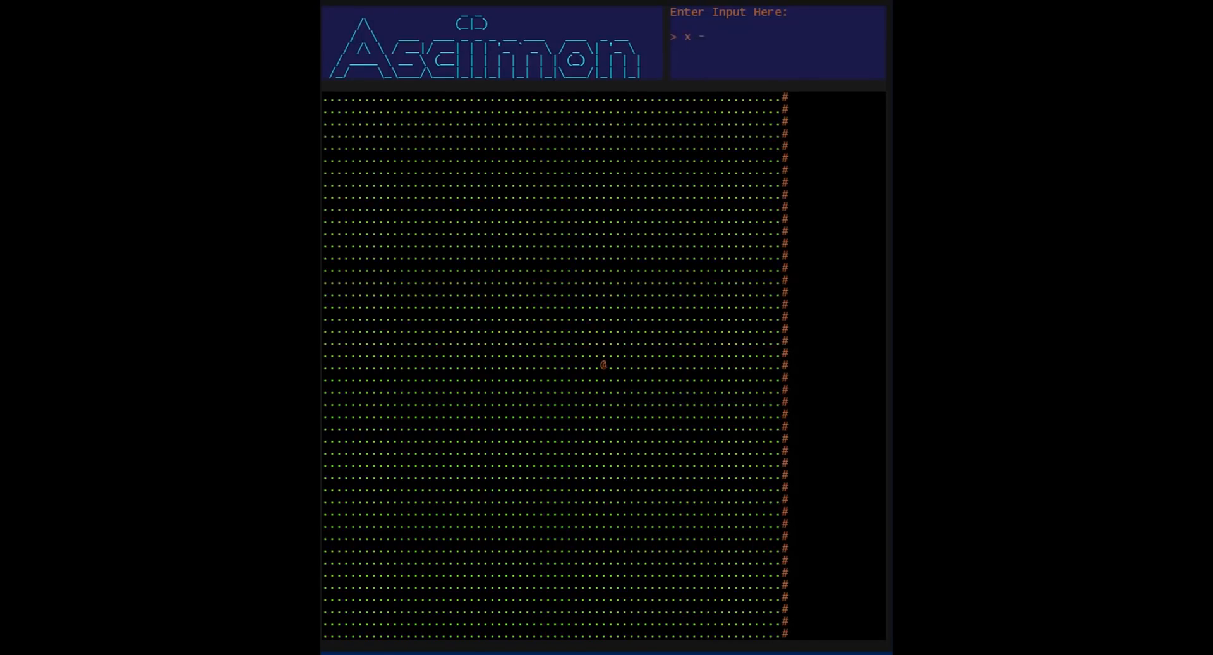
{"action": "key", "text": "Return"}
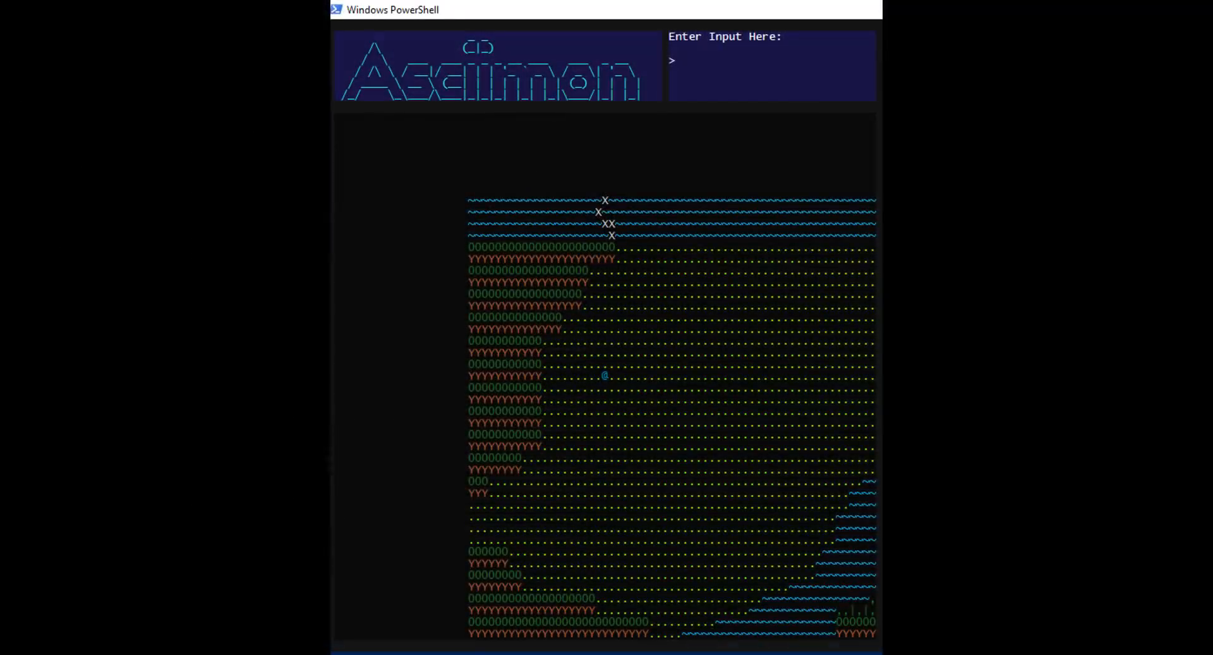
- Move vertically with y, then enter x 25 to cross toward the water and forest
{"action": "type", "text": "y"}
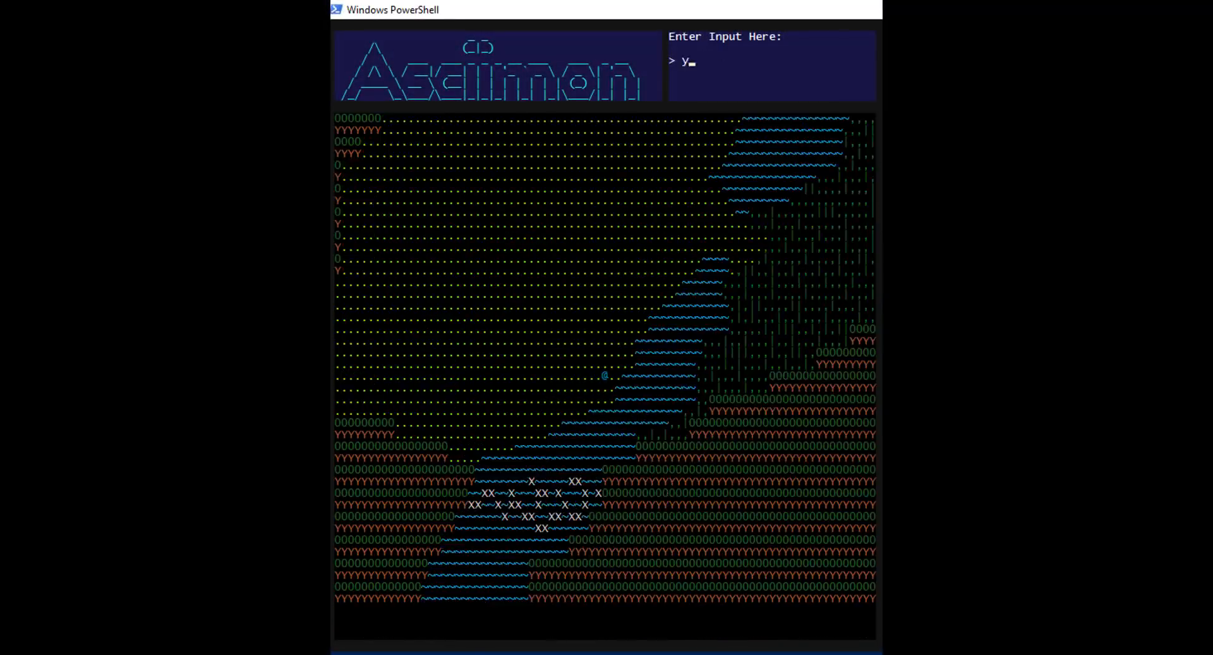
{"action": "key", "text": "Return"}
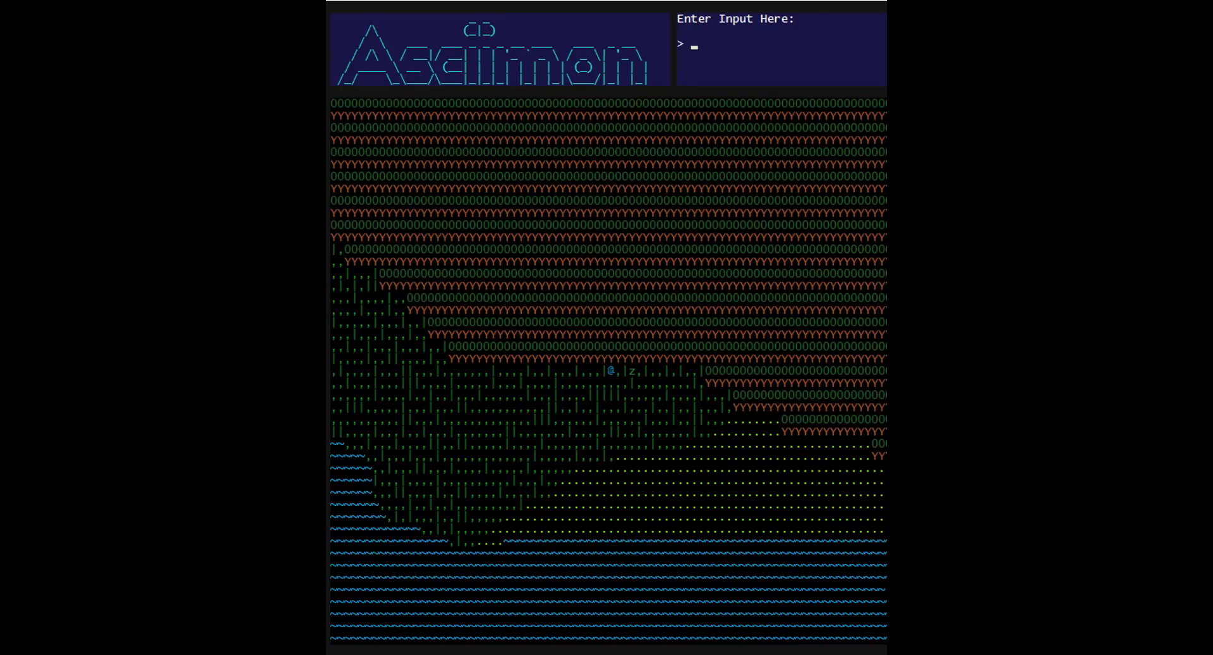
{"action": "type", "text": "x 25"}
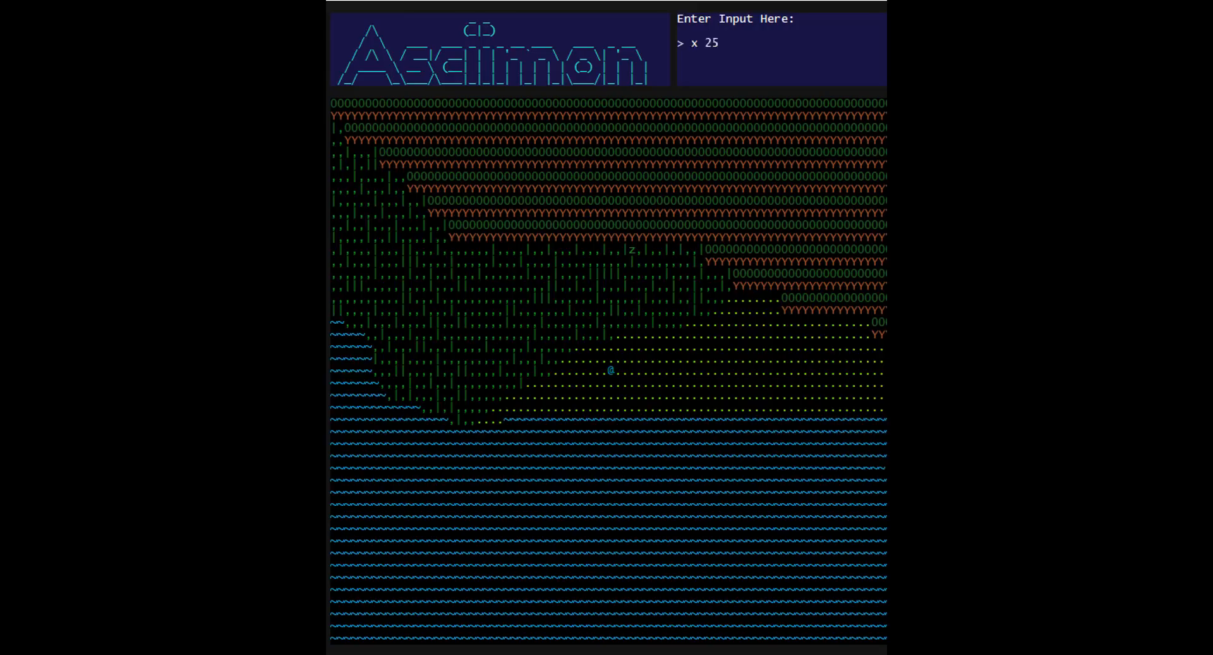